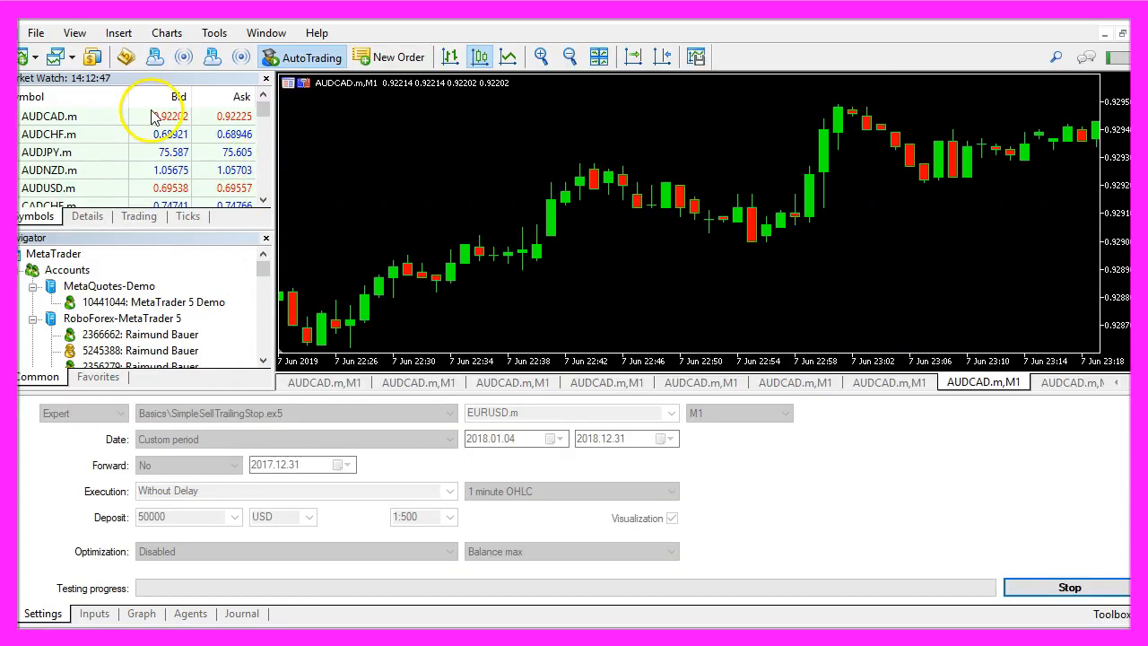
pyautogui.moveTo(125, 55)
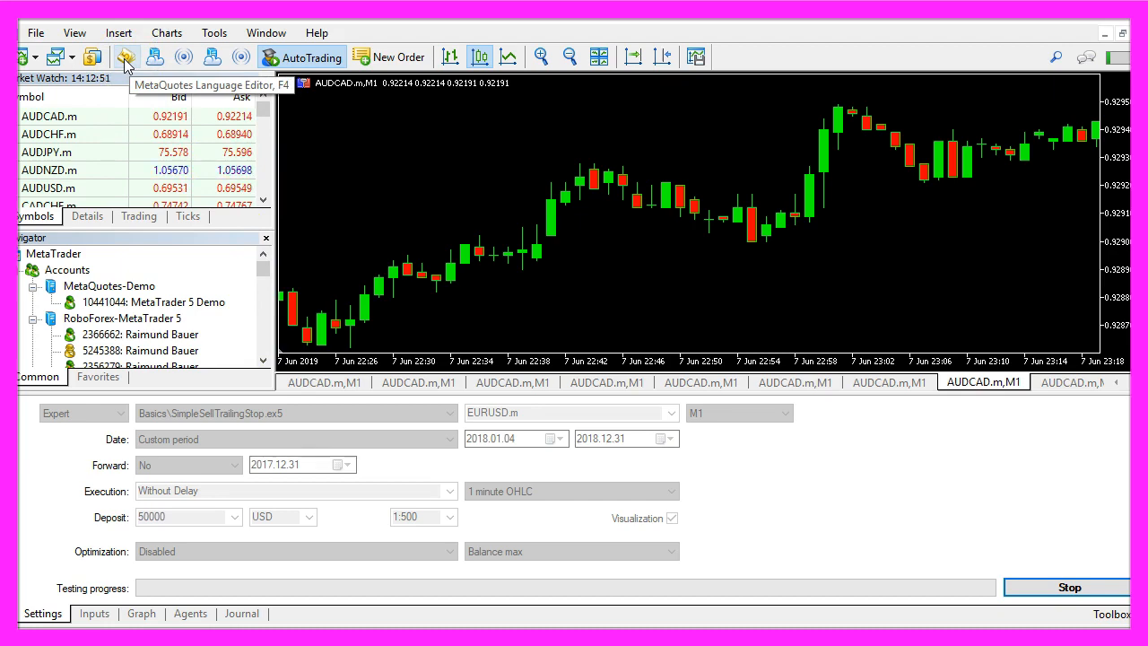
# Step: Launch the MetaQuotes Language Editor from the MetaTrader 5 toolbar
pyautogui.click(125, 55)
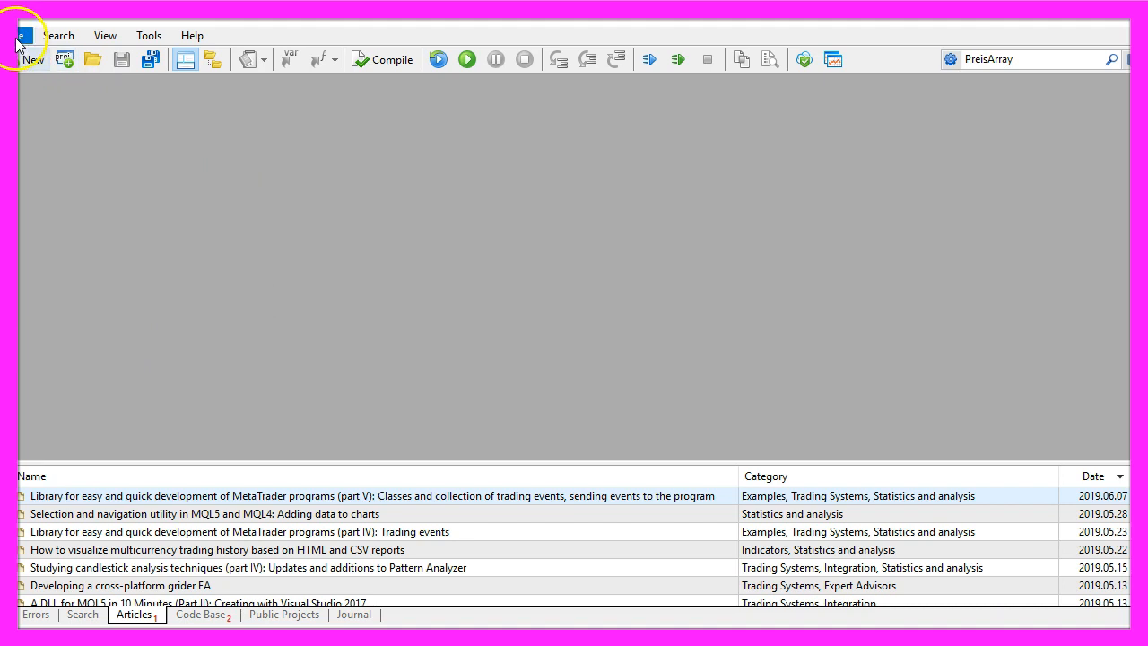
# Step: Create Expert Advisor Experts\Basics\SimpleSellTrailingStop through the MQL5 Wizard template
pyautogui.click(32, 45)
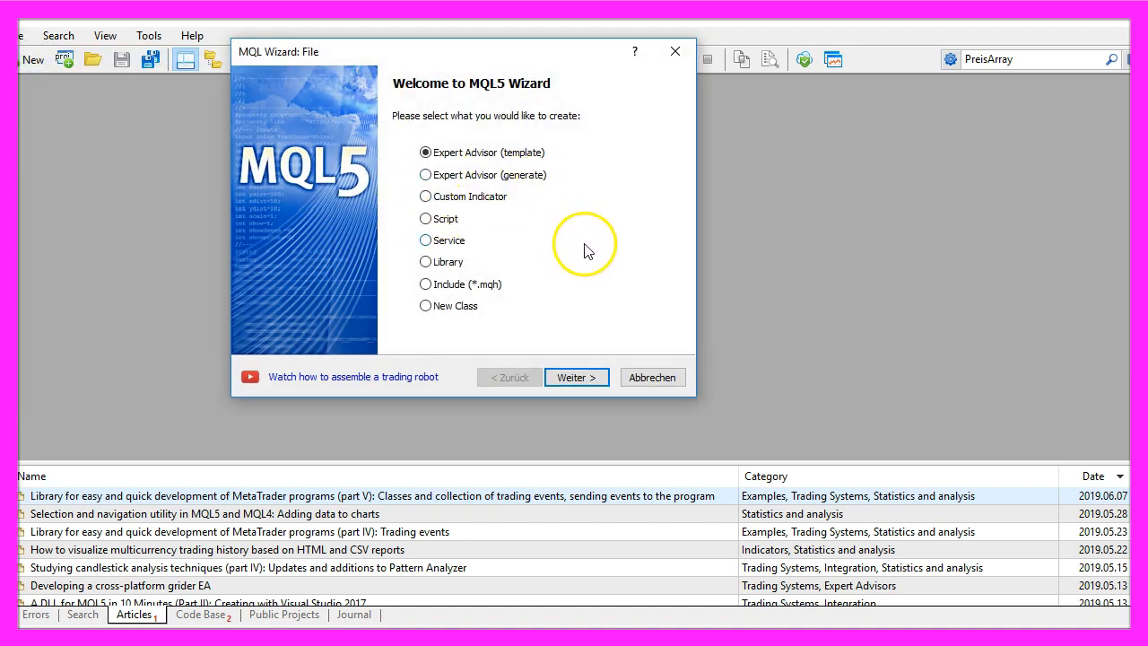
pyautogui.click(578, 376)
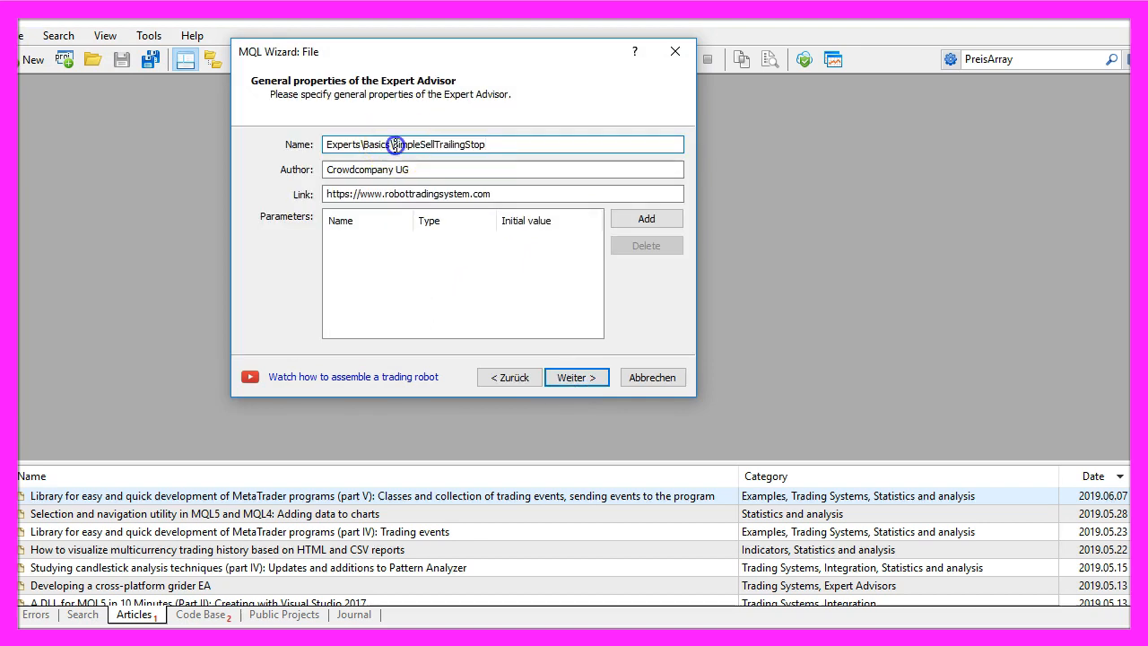
pyautogui.doubleClick(439, 143)
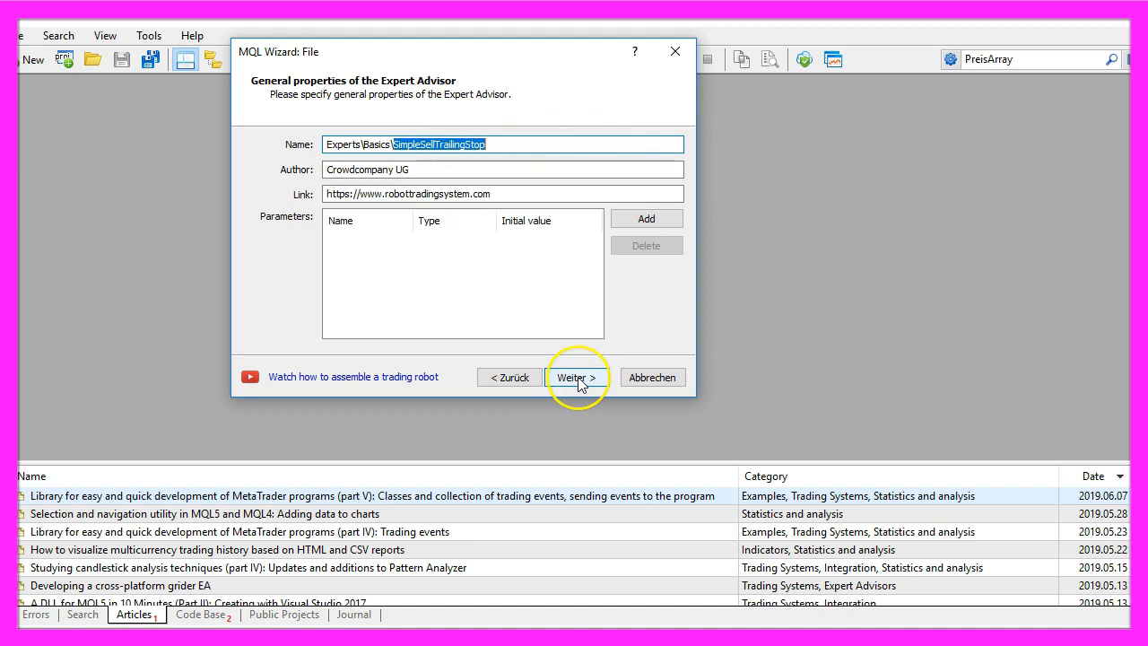
pyautogui.click(572, 377)
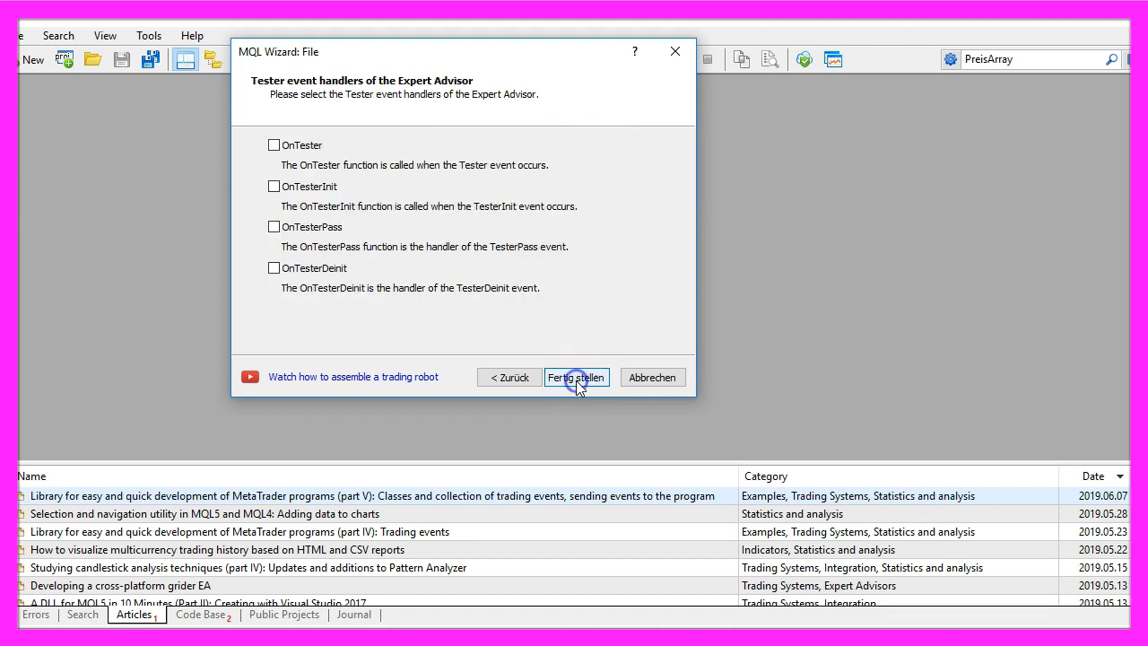
pyautogui.click(574, 376)
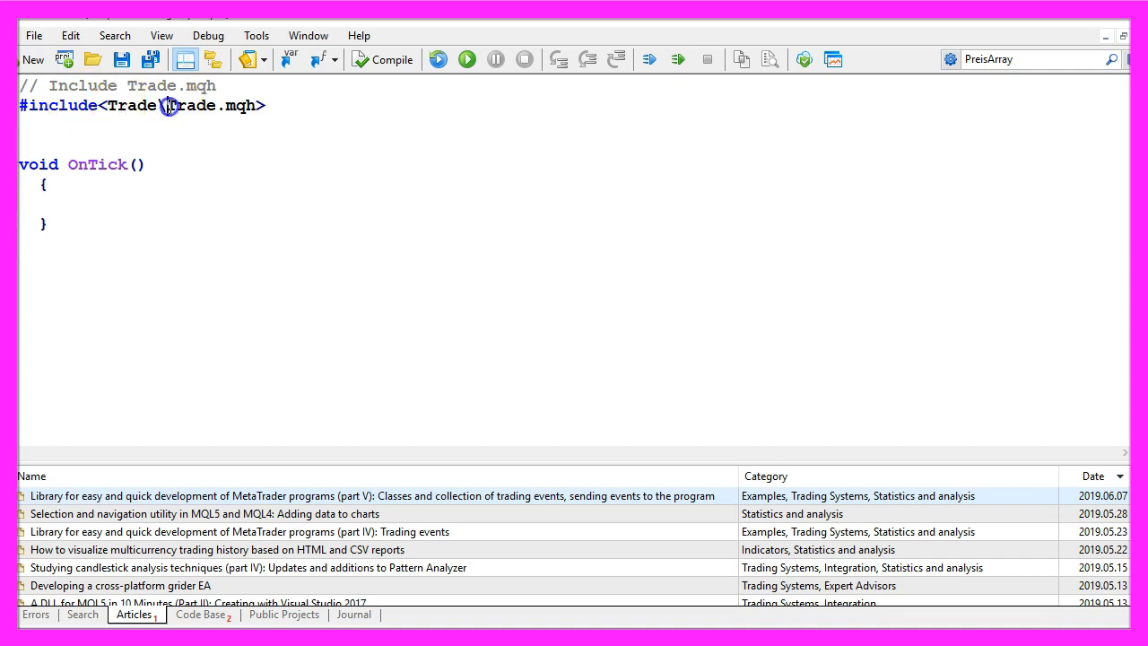
# Step: Include Trade.mqh, declare CTrade trade, and compute a normalized Bid price in OnTick
pyautogui.doubleClick(208, 104)
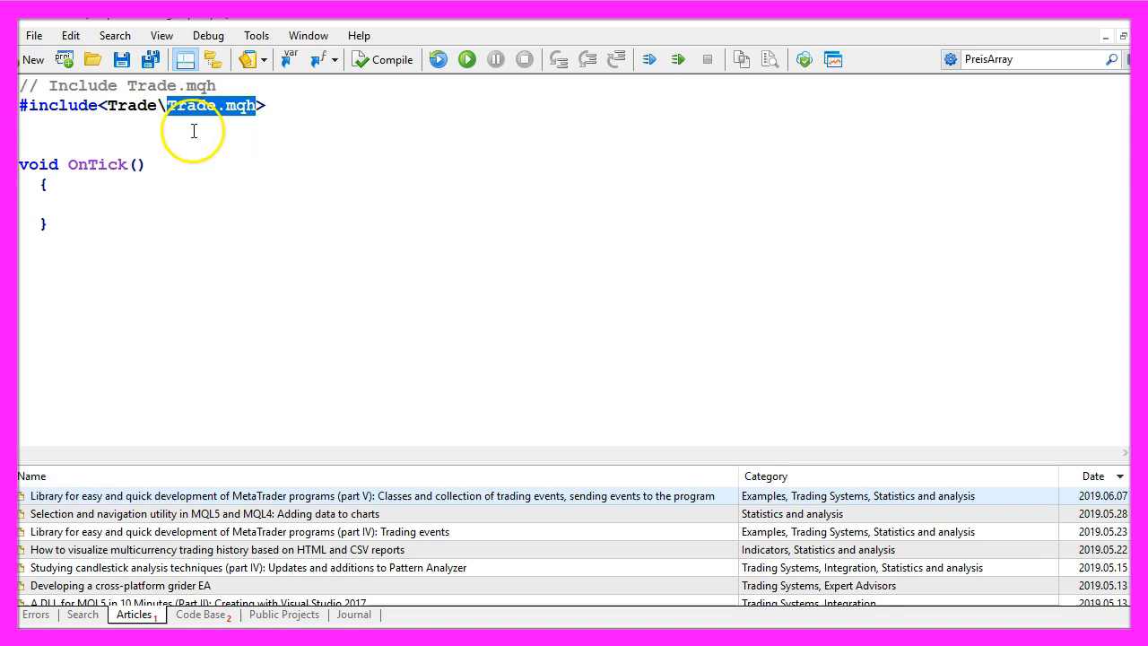
pyautogui.write('// Create an instance of CTrade')
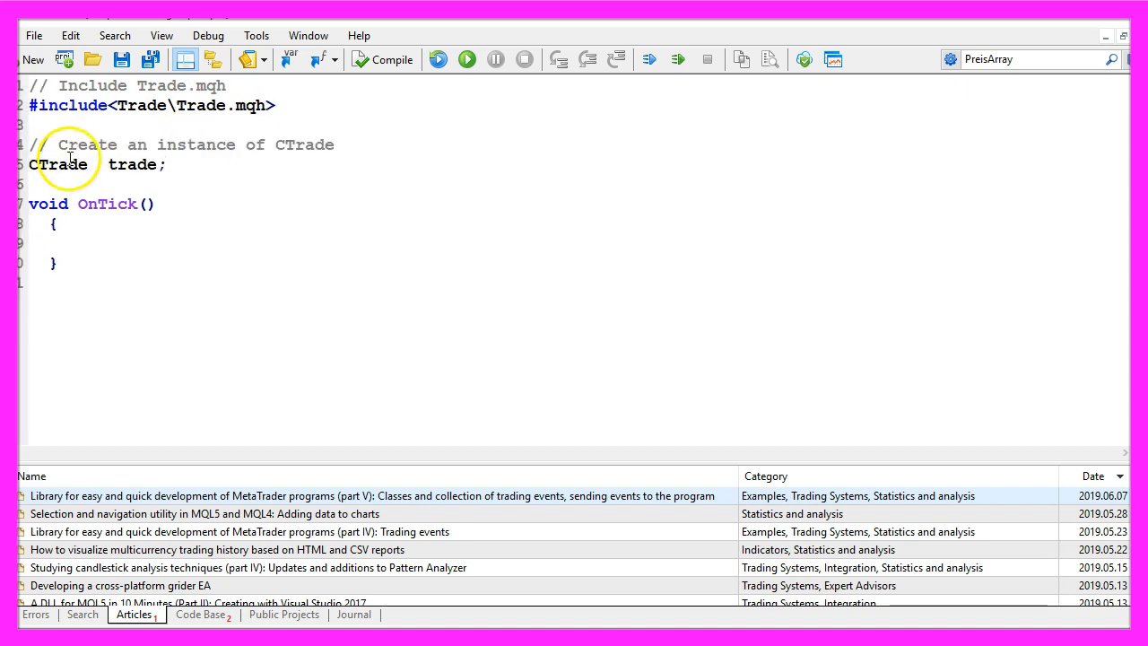
pyautogui.doubleClick(133, 165)
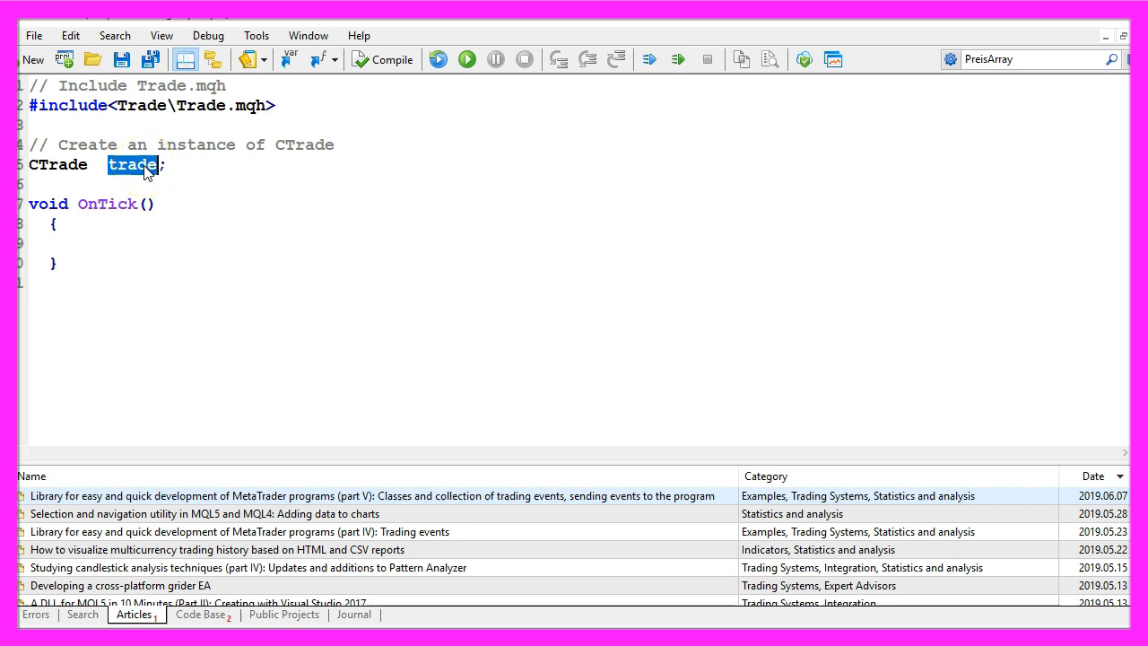
pyautogui.moveTo(150, 216)
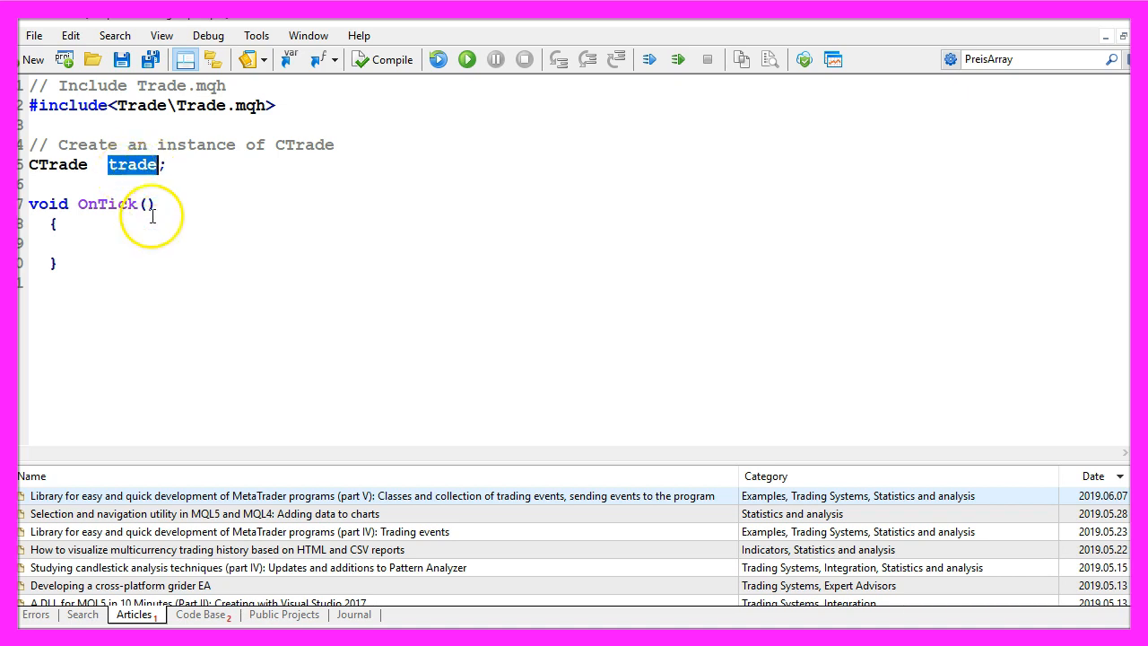
pyautogui.write('double Bid=NormalizeDouble(SymbolInfoDouble(_Symbol,SYMBOL_BID),_Digits);')
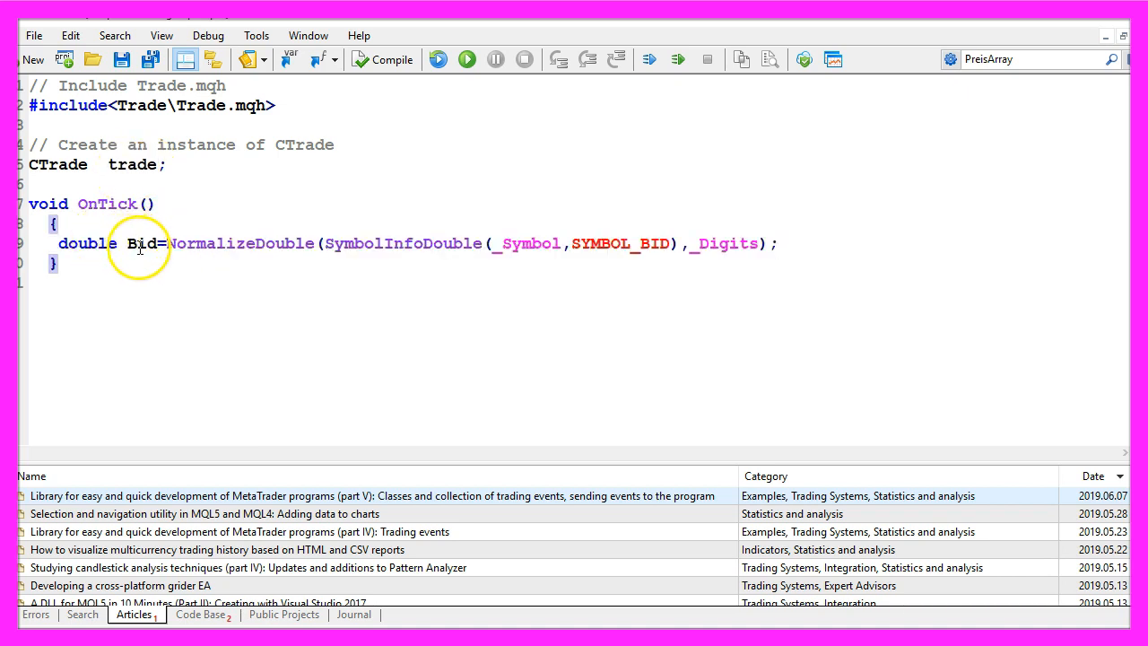
pyautogui.doubleClick(142, 244)
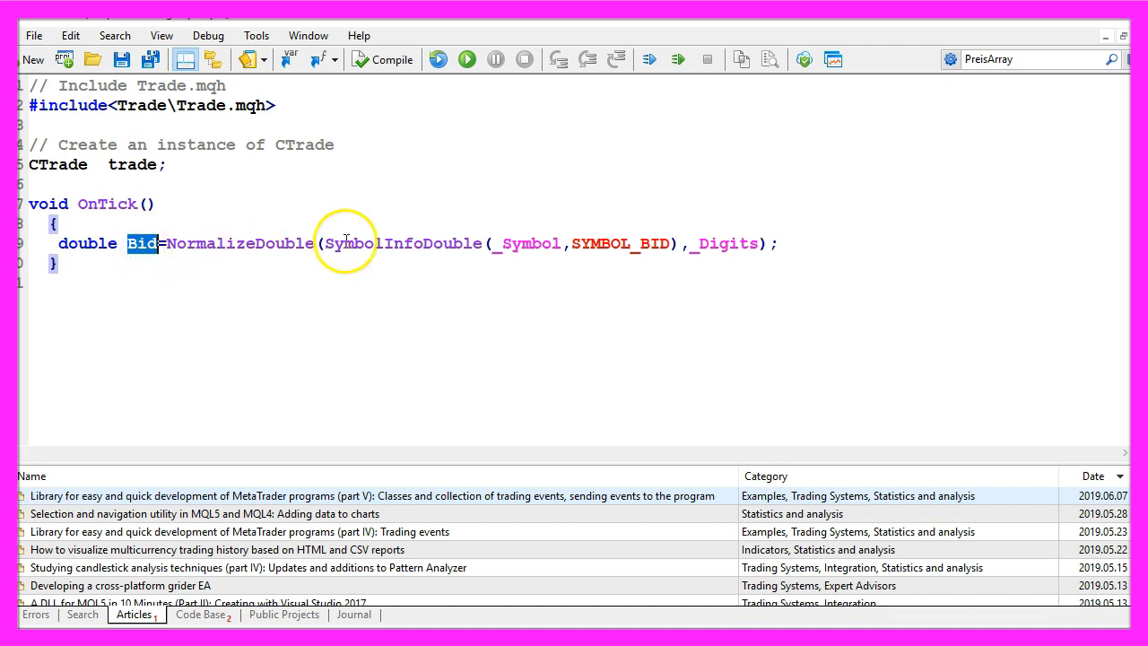
pyautogui.doubleClick(402, 244)
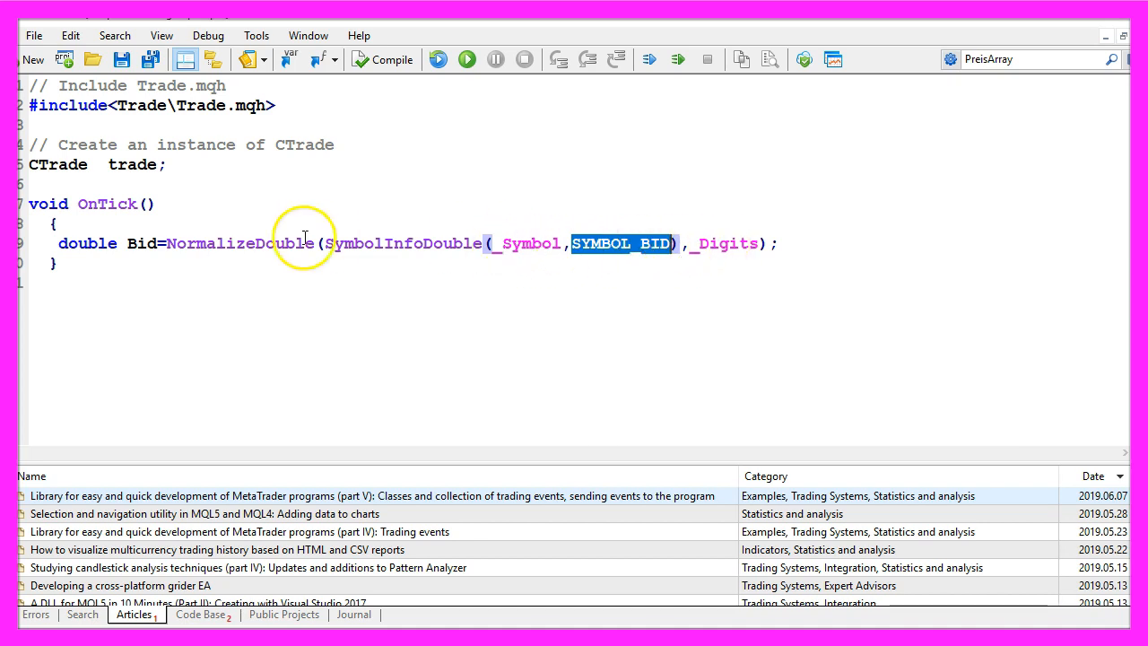
pyautogui.doubleClick(240, 244)
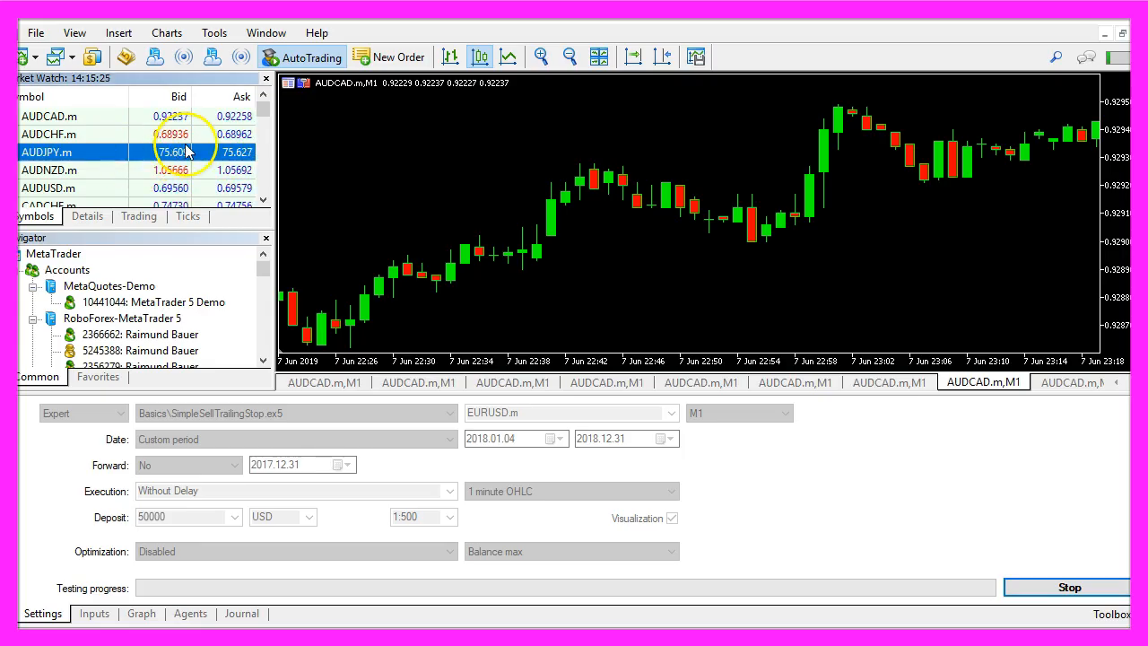
pyautogui.moveTo(176, 152)
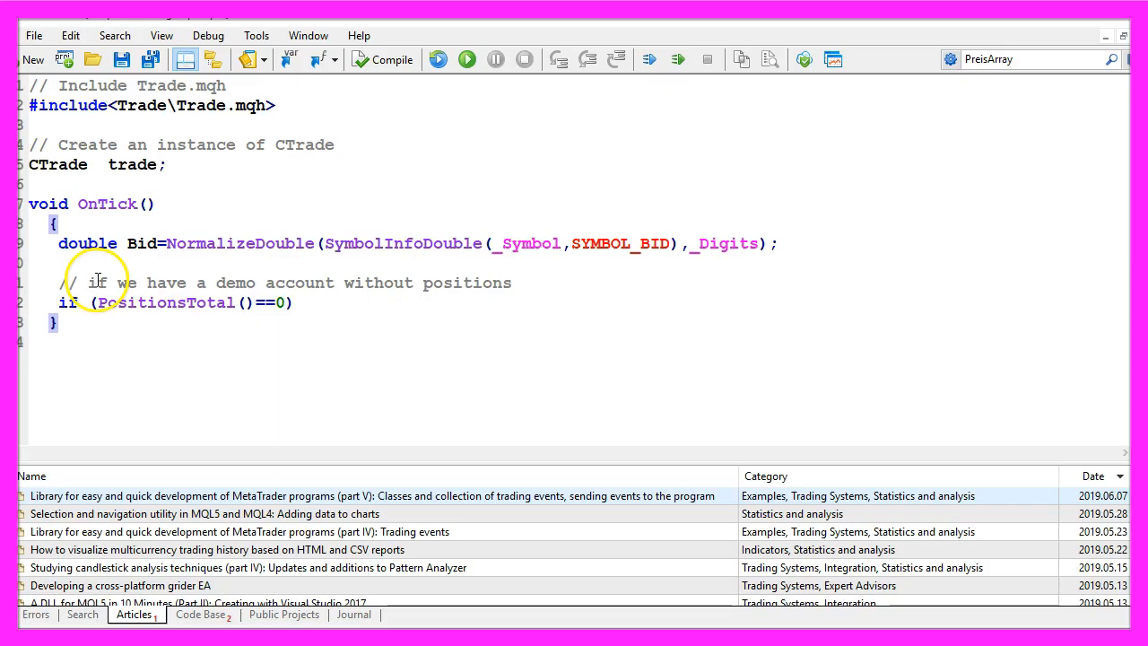
# Step: Open a 0.10-lot sell with stop Bid+1000 points when no positions exist, then call CheckTrailingStop(Bid)
pyautogui.doubleClick(165, 302)
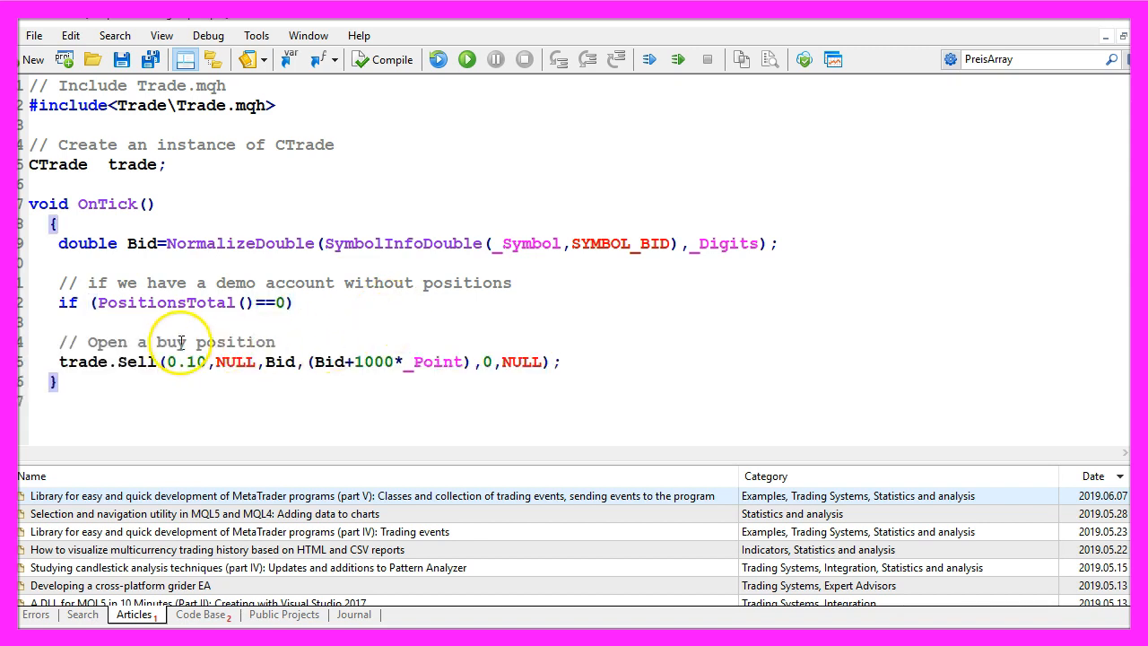
pyautogui.doubleClick(79, 362)
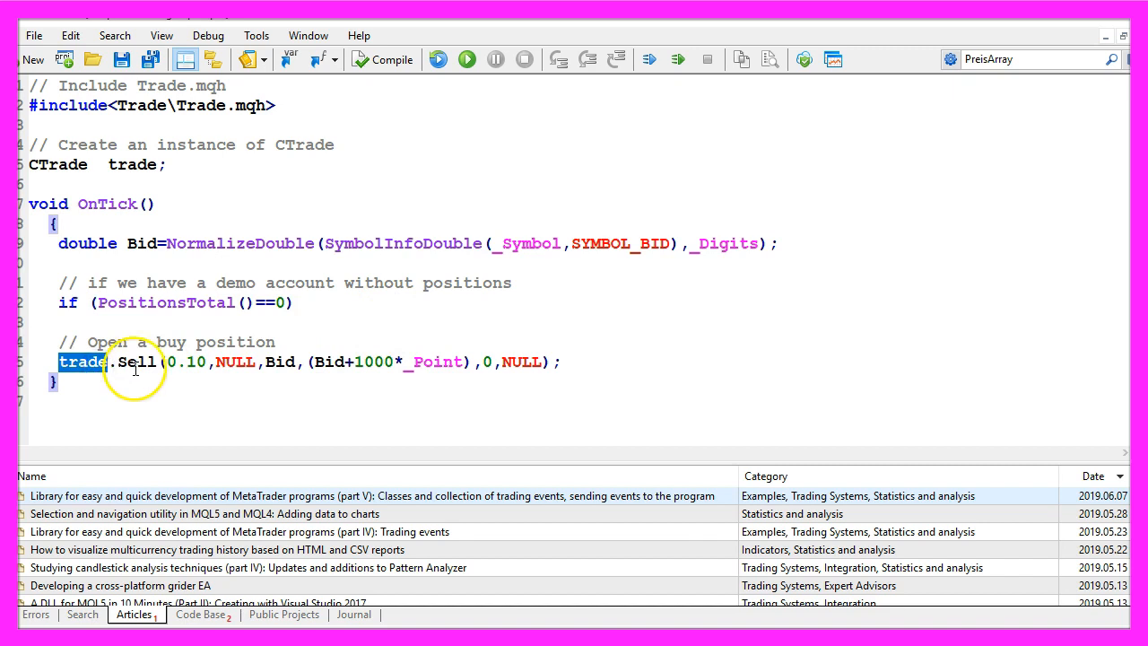
pyautogui.doubleClick(196, 363)
pyautogui.write('CheckTrailingStop(Bid);')
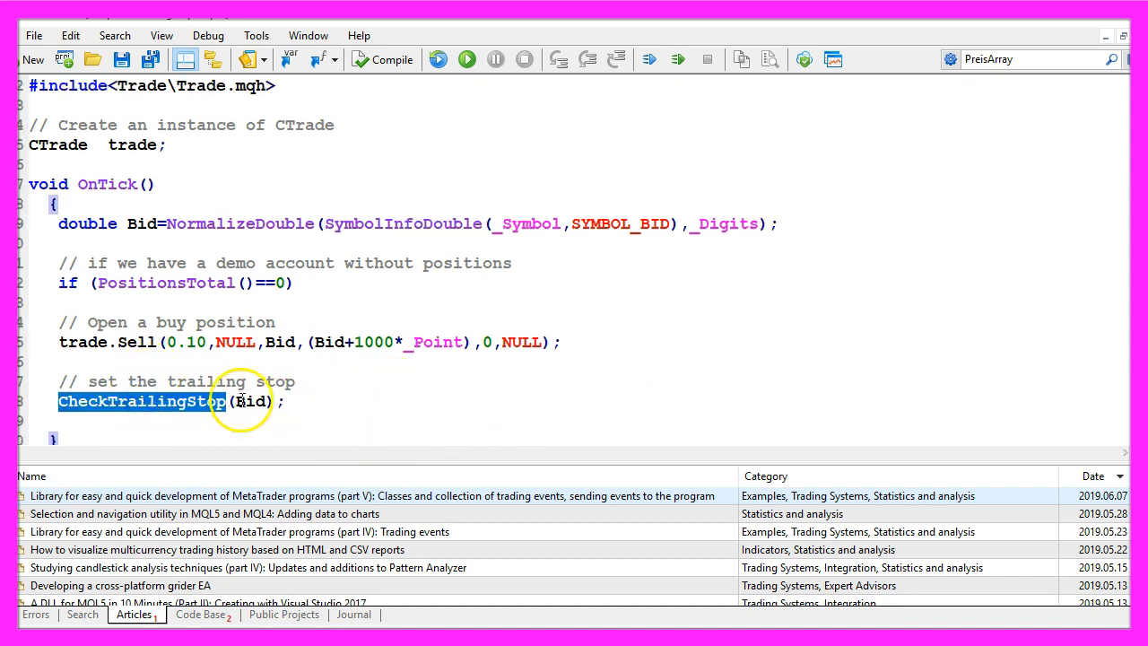
pyautogui.doubleClick(251, 401)
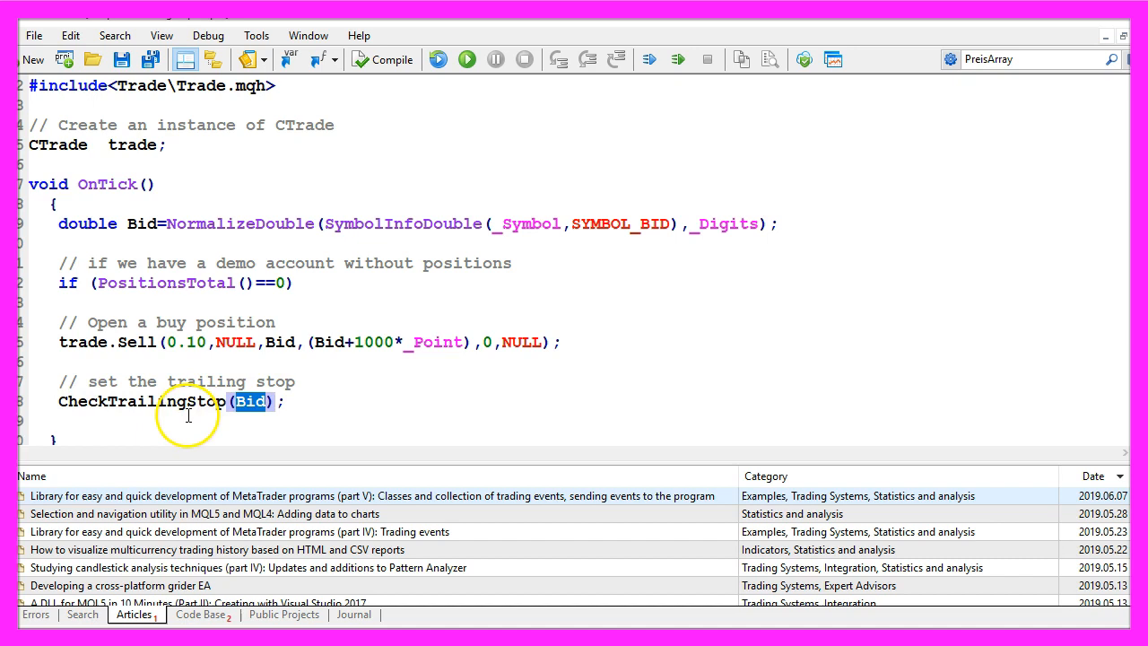
pyautogui.scroll(-3)
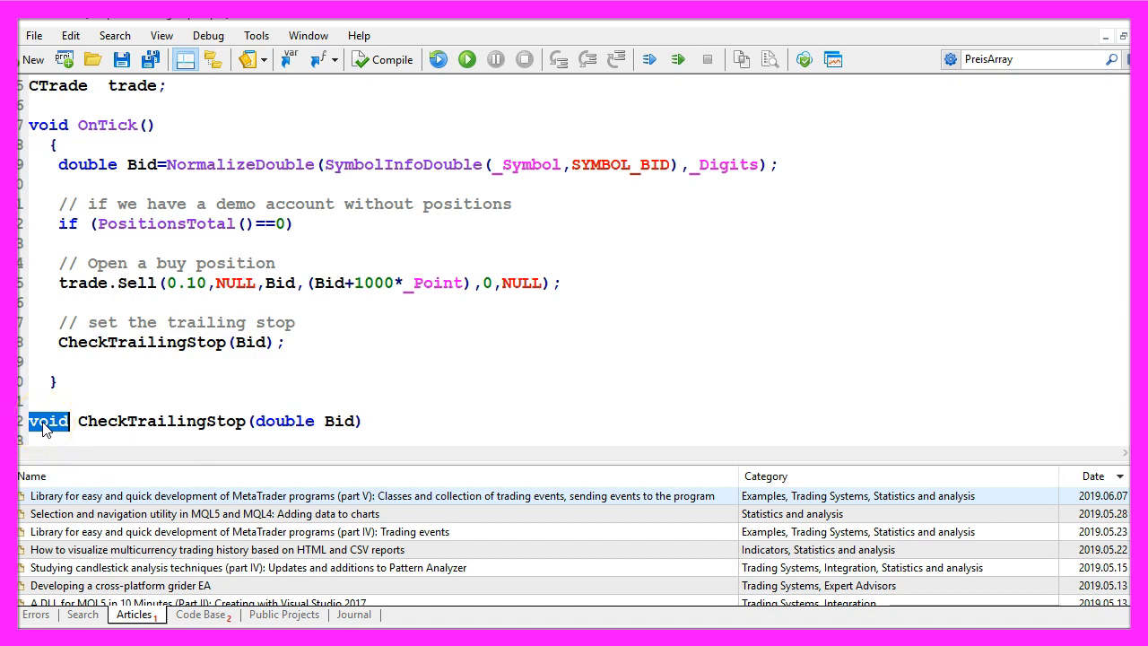
# Step: Define CheckTrailingStop(double Bid) computing SL as Bid plus 150 points and looping down through positions
pyautogui.doubleClick(162, 420)
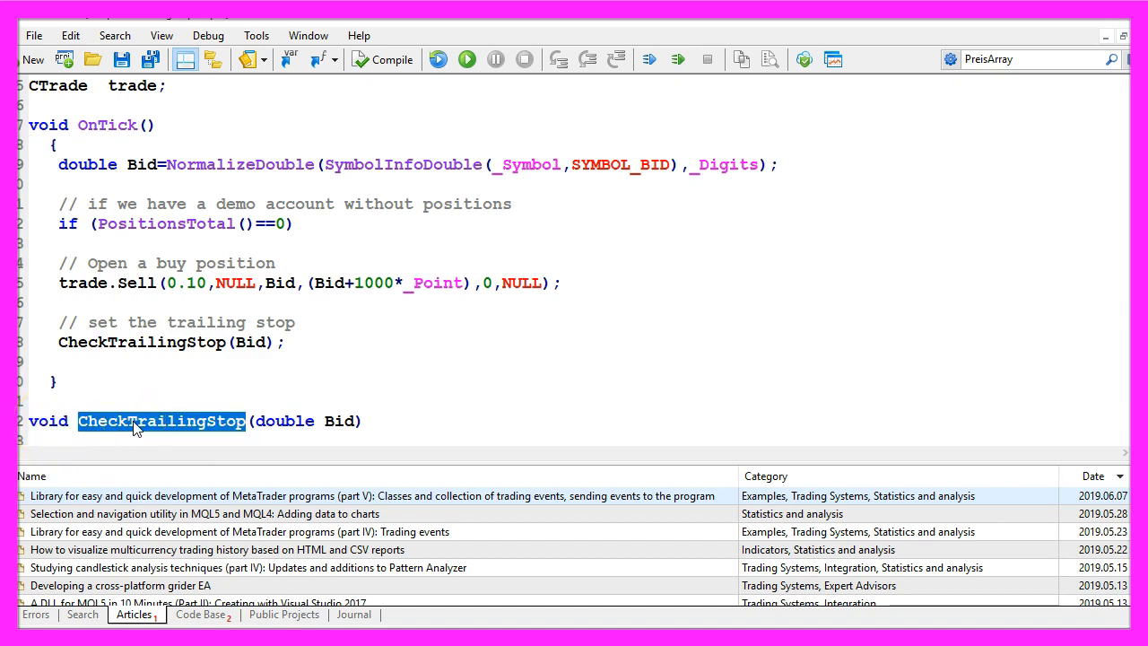
pyautogui.doubleClick(278, 420)
pyautogui.write('double SL=NormalizeDouble(Bid+150*_Point,_Digits);')
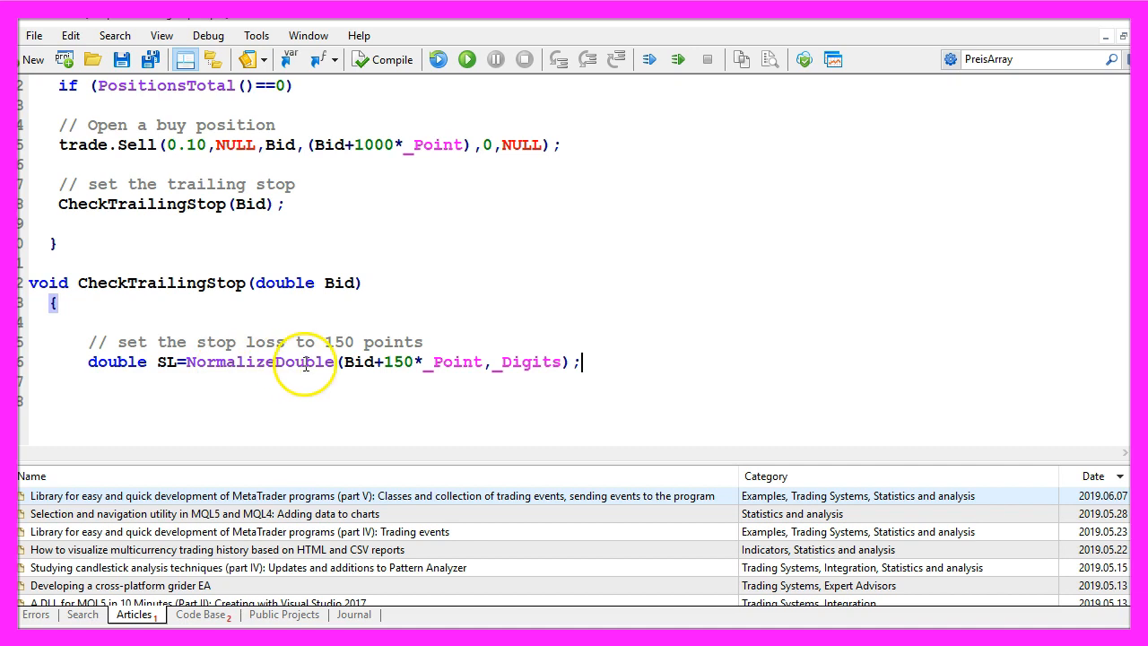
pyautogui.doubleClick(169, 363)
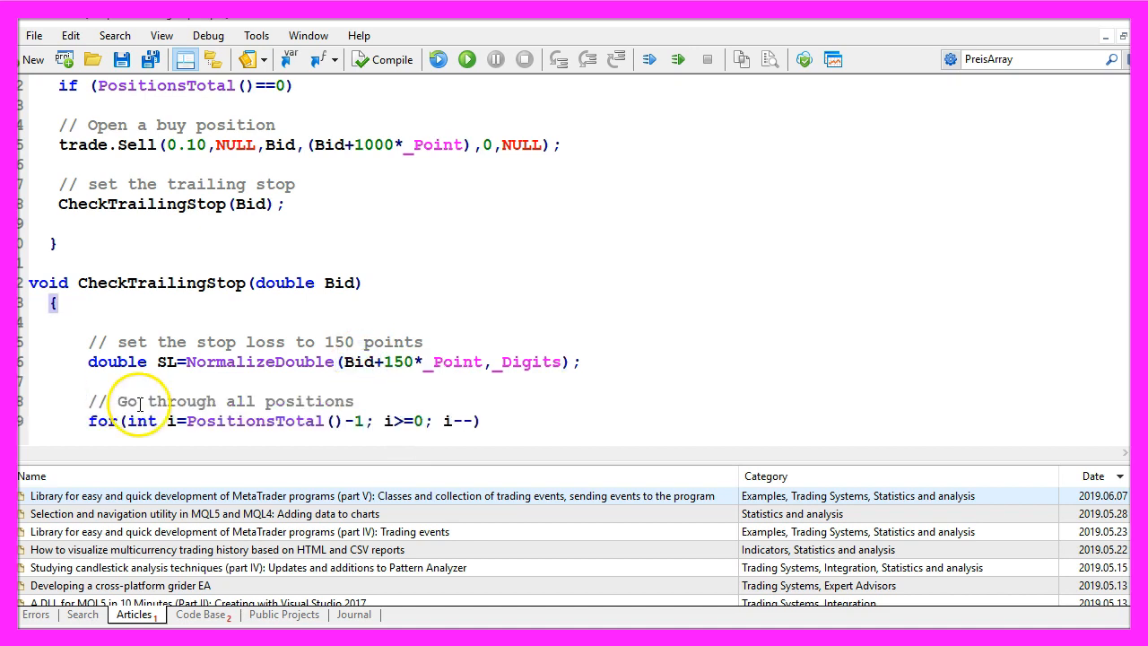
# Step: Inside the loop, check each position's symbol matches the chart and its type is ORDER_TYPE_SELL
pyautogui.moveTo(154, 401); pyautogui.dragTo(359, 402)
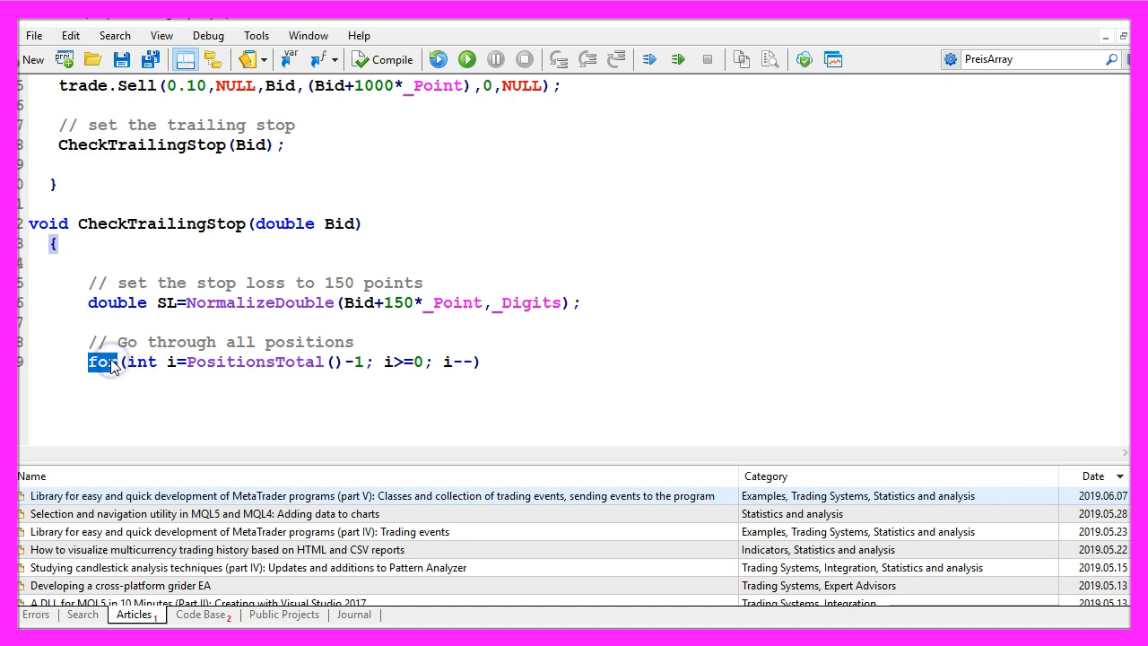
pyautogui.doubleClick(255, 362)
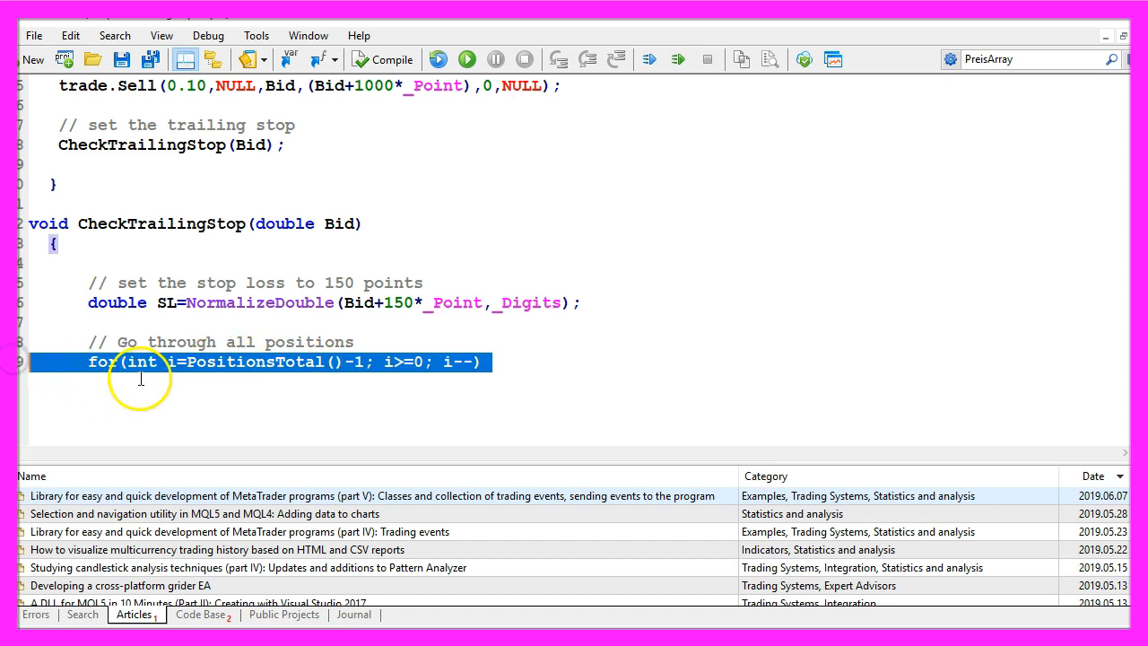
pyautogui.moveTo(140, 377)
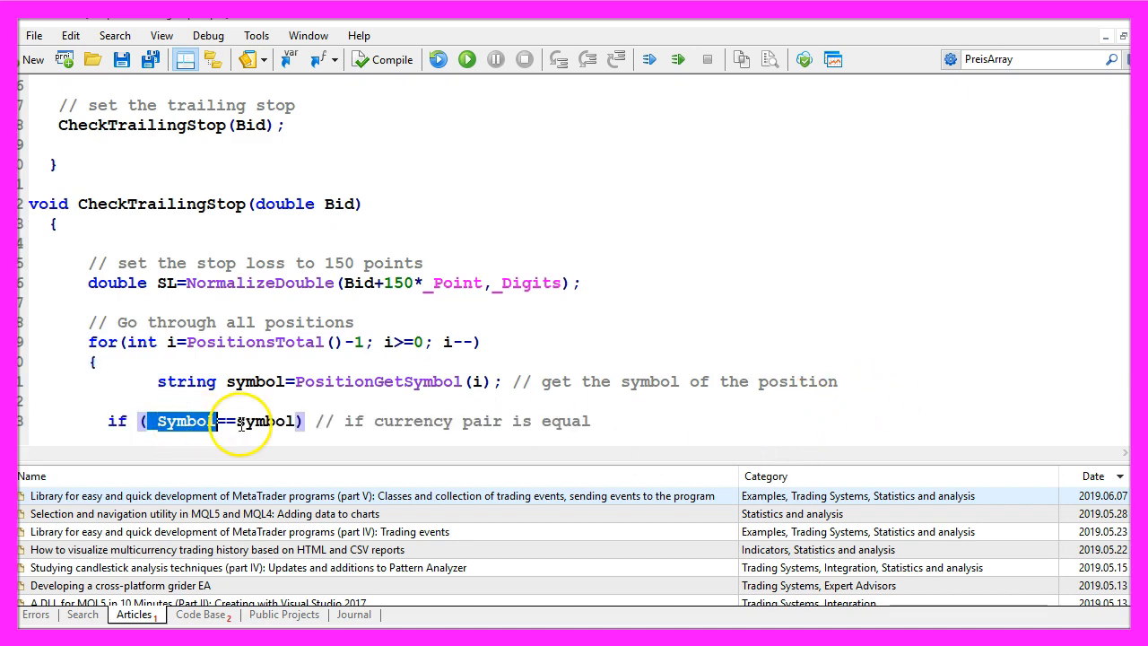
pyautogui.doubleClick(265, 420)
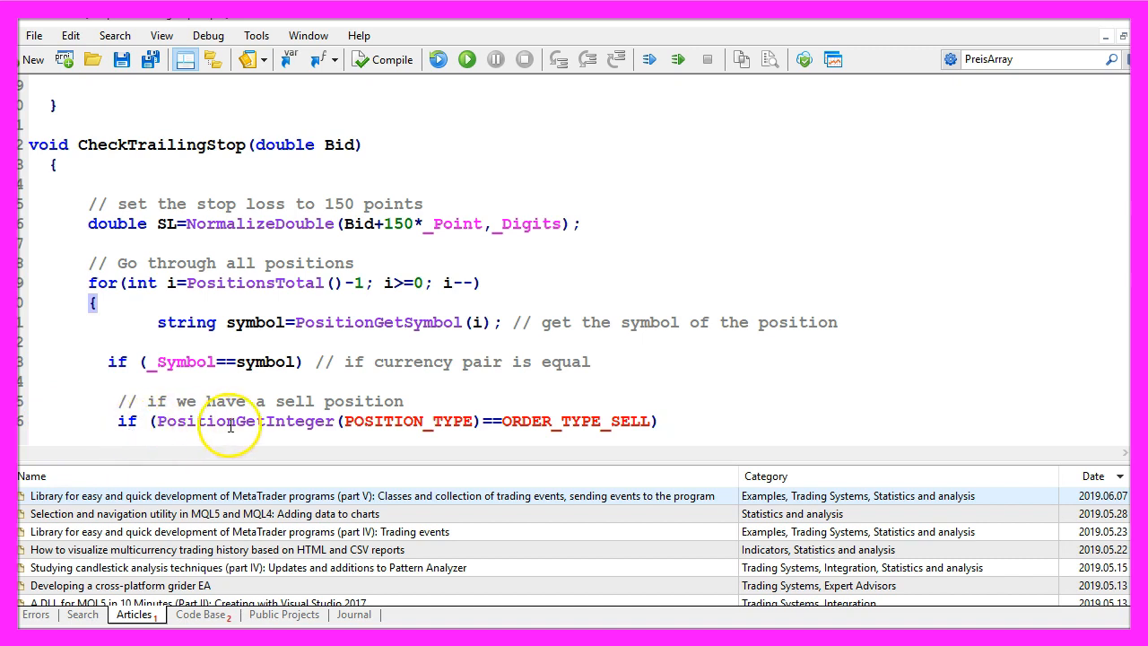
pyautogui.doubleClick(409, 420)
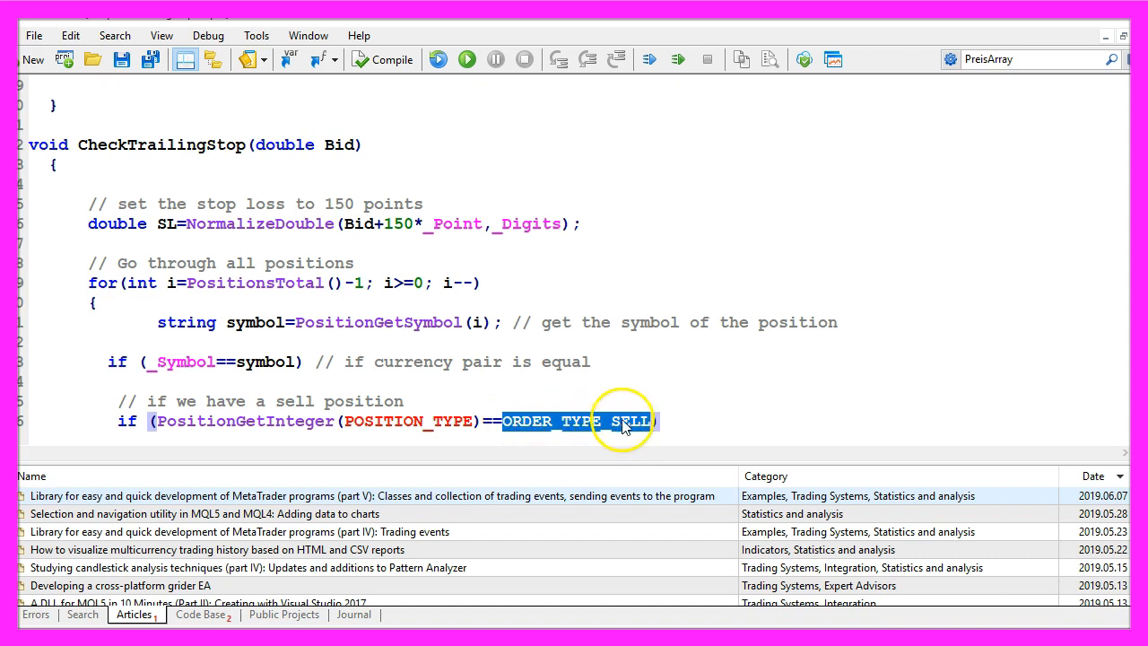
pyautogui.moveTo(523, 428)
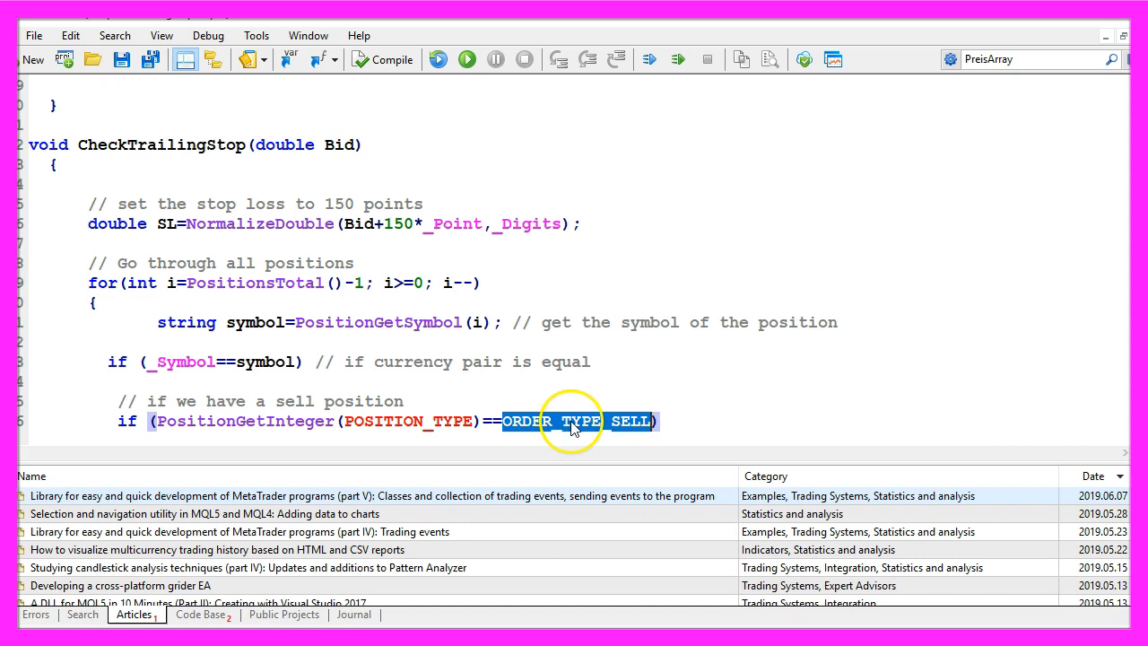
# Step: Look up ORDER_TYPE_SELL in the MQL5 Reference under the ENUM_ORDER_TYPE topic
pyautogui.press('F1')
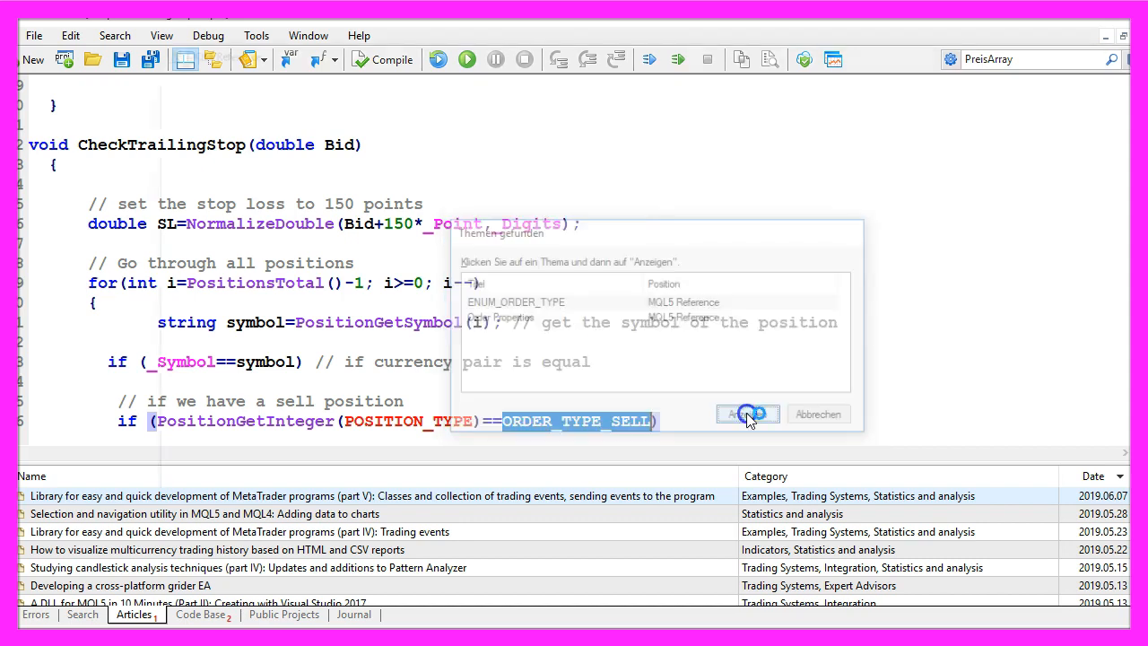
pyautogui.click(747, 412)
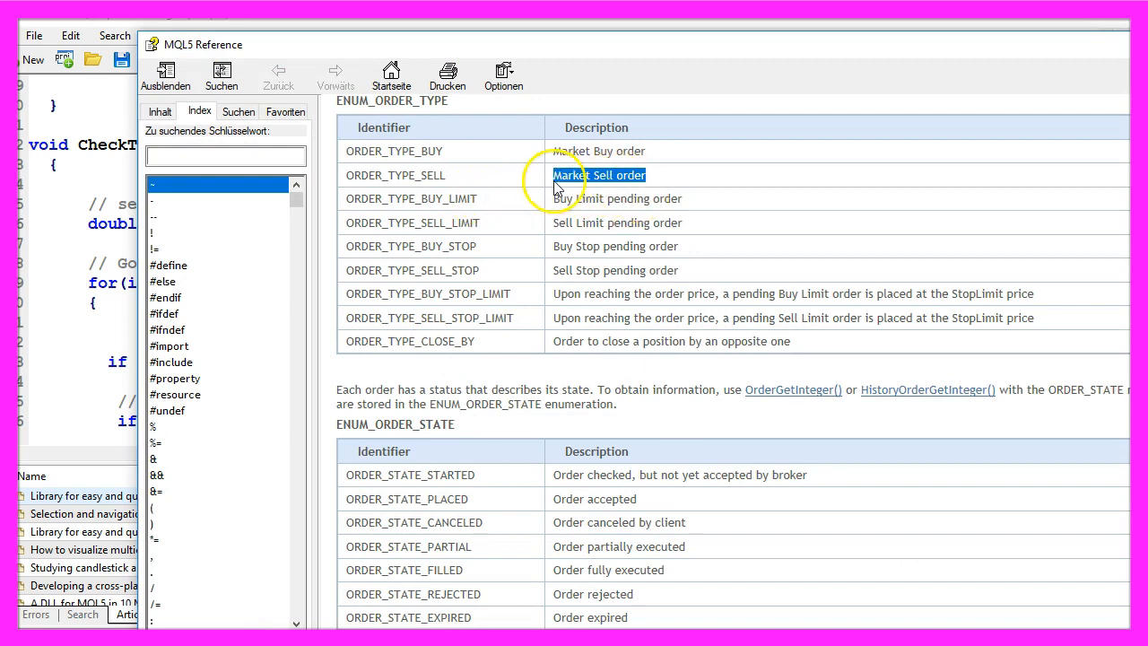
pyautogui.moveTo(768, 171)
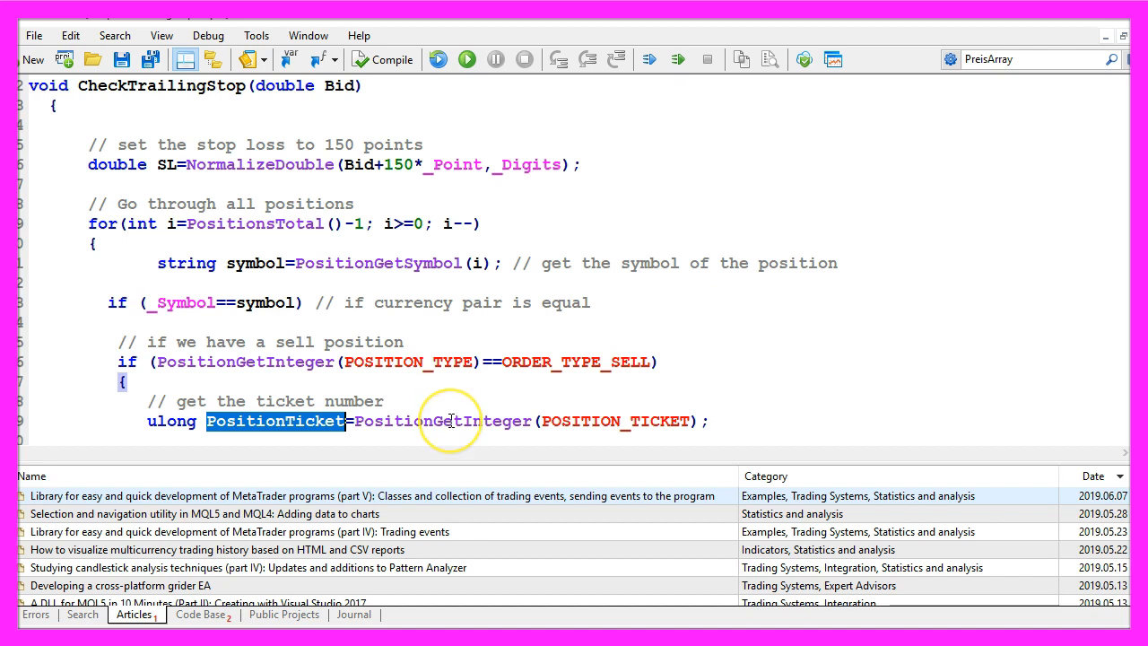
# Step: Store PositionTicket and CurrentStopLoss, then start the if (CurrentStopLoss>SL) condition
pyautogui.doubleClick(441, 420)
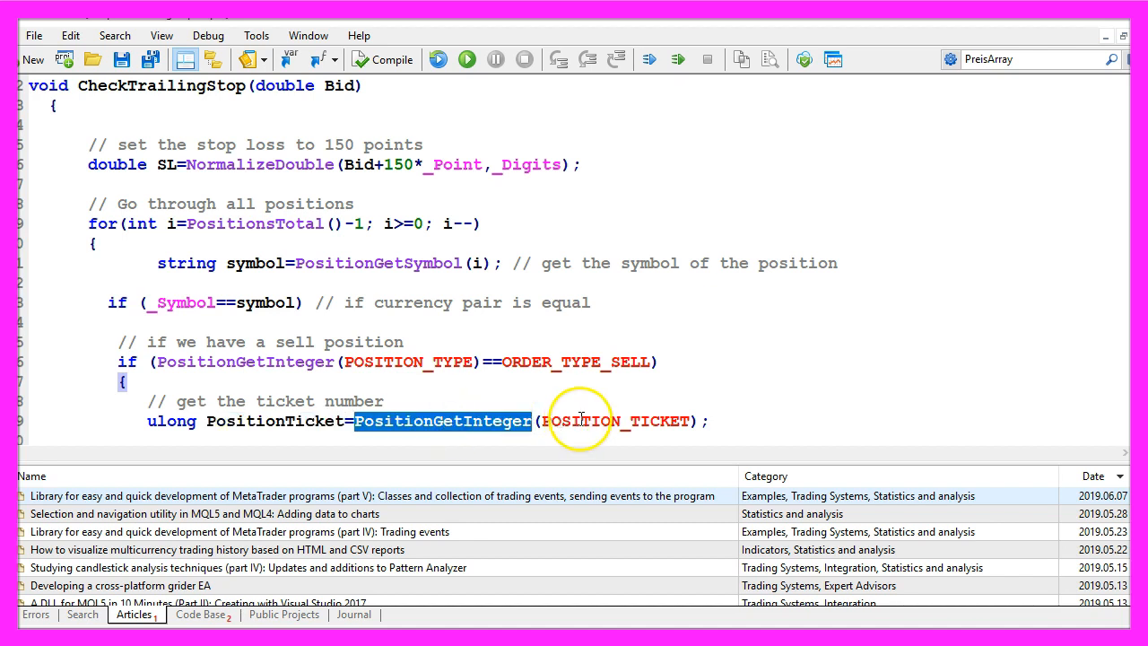
pyautogui.doubleClick(583, 420)
pyautogui.write('double CurrentStopLoss=PositionGetDouble(POSITION_SL);')
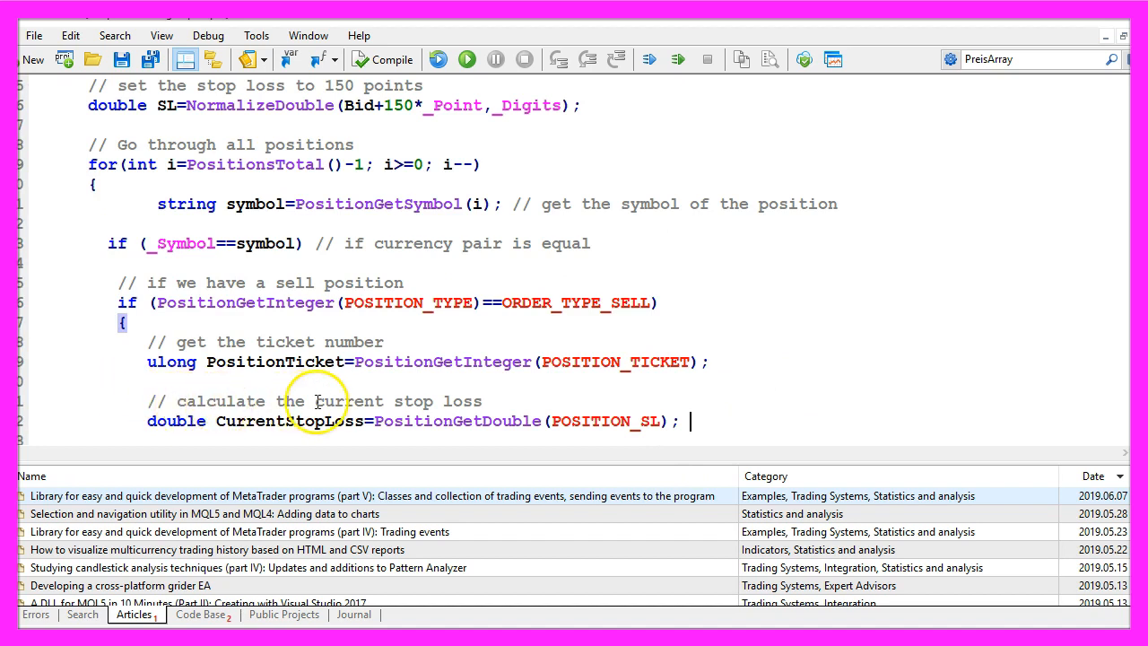
pyautogui.doubleClick(457, 420)
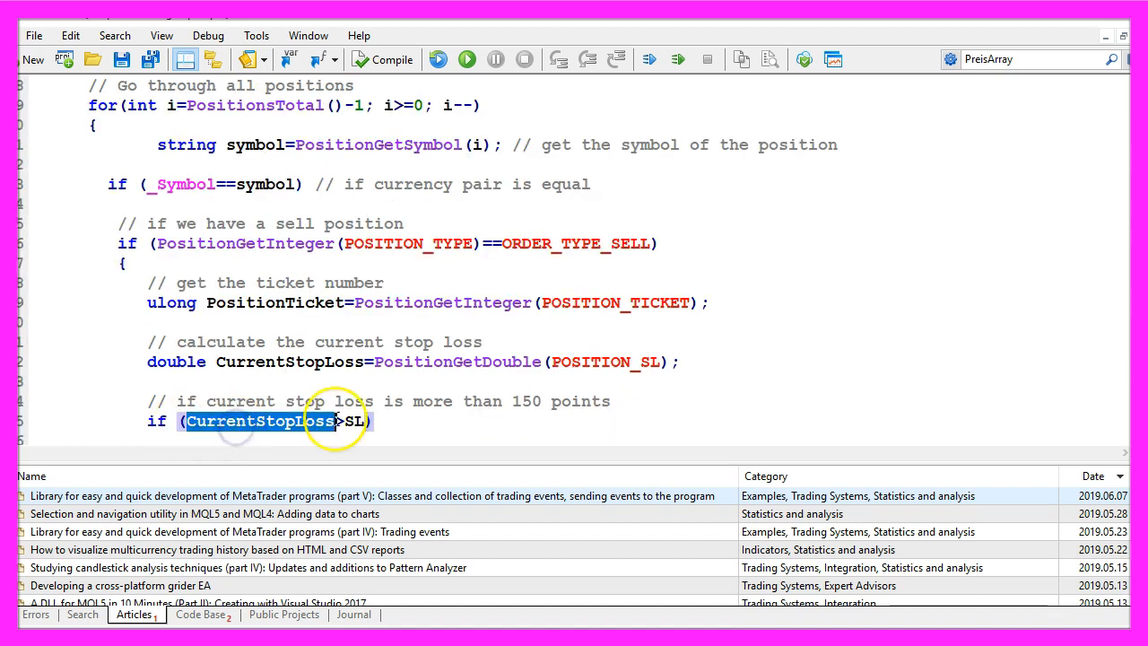
# Step: Move the stop loss to CurrentStopLoss minus 10 points via trade.PositionModify and close the if, loop and function blocks
pyautogui.click(349, 420)
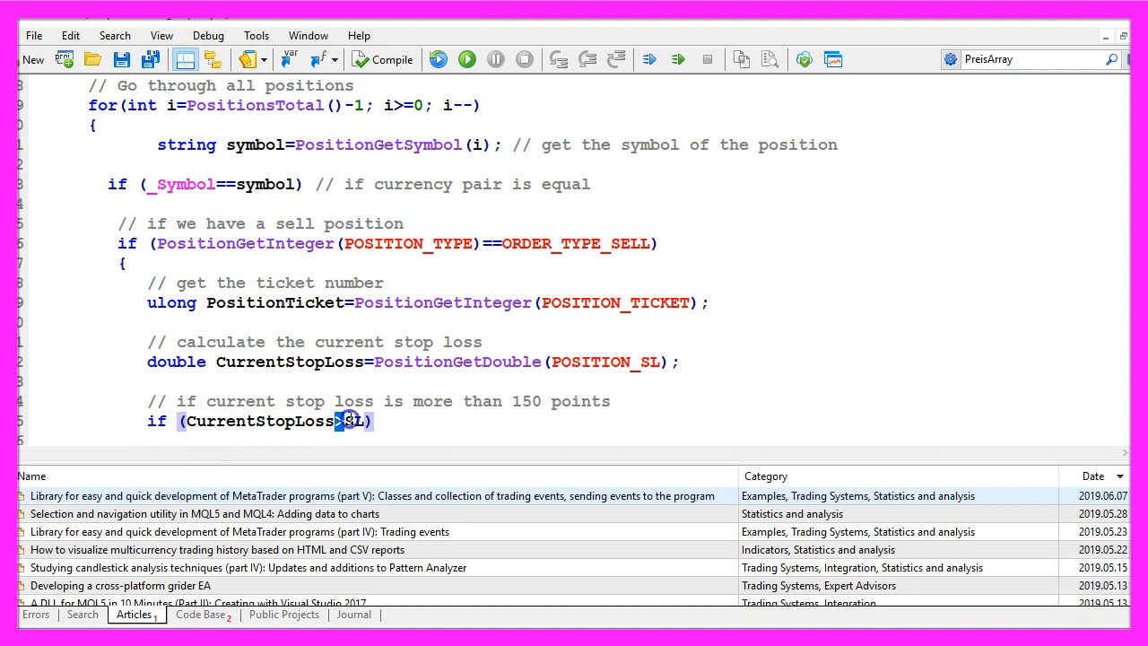
pyautogui.doubleClick(352, 419)
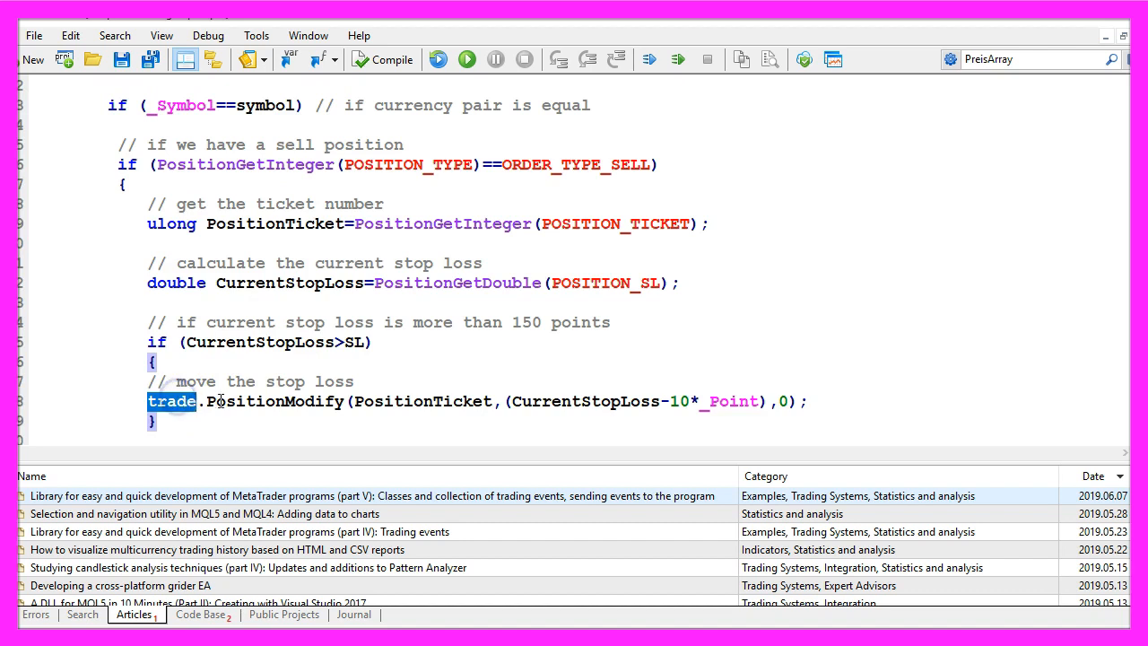
pyautogui.doubleClick(276, 402)
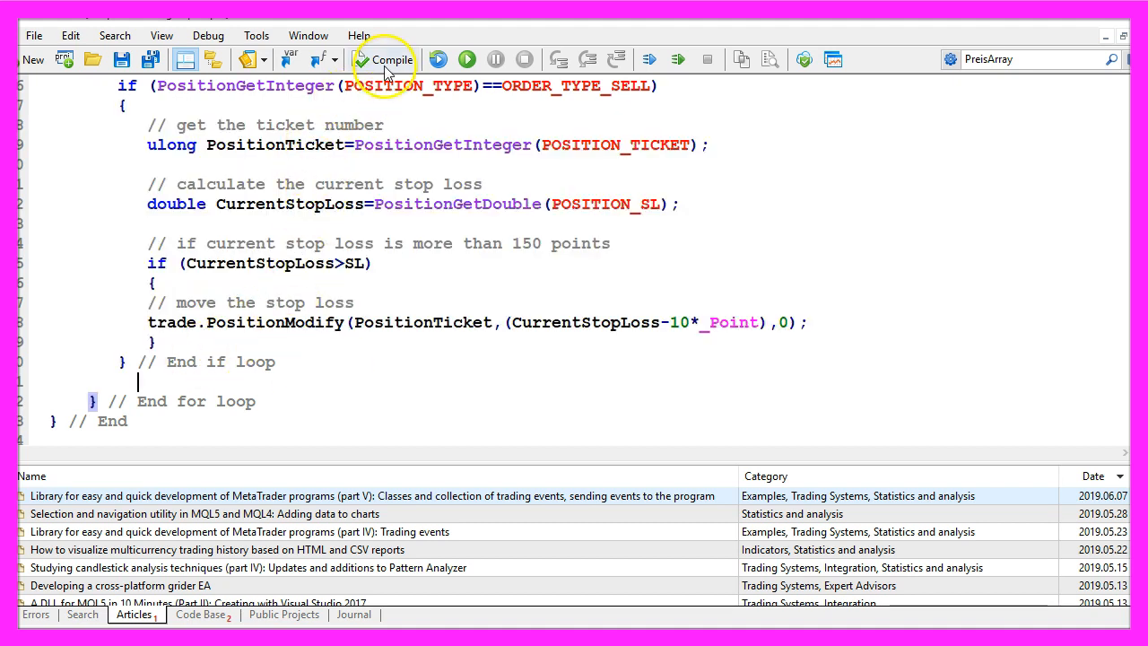
# Step: Compile the EA with 0 errors and 0 warnings, then switch to the MetaTrader 5 terminal
pyautogui.click(384, 59)
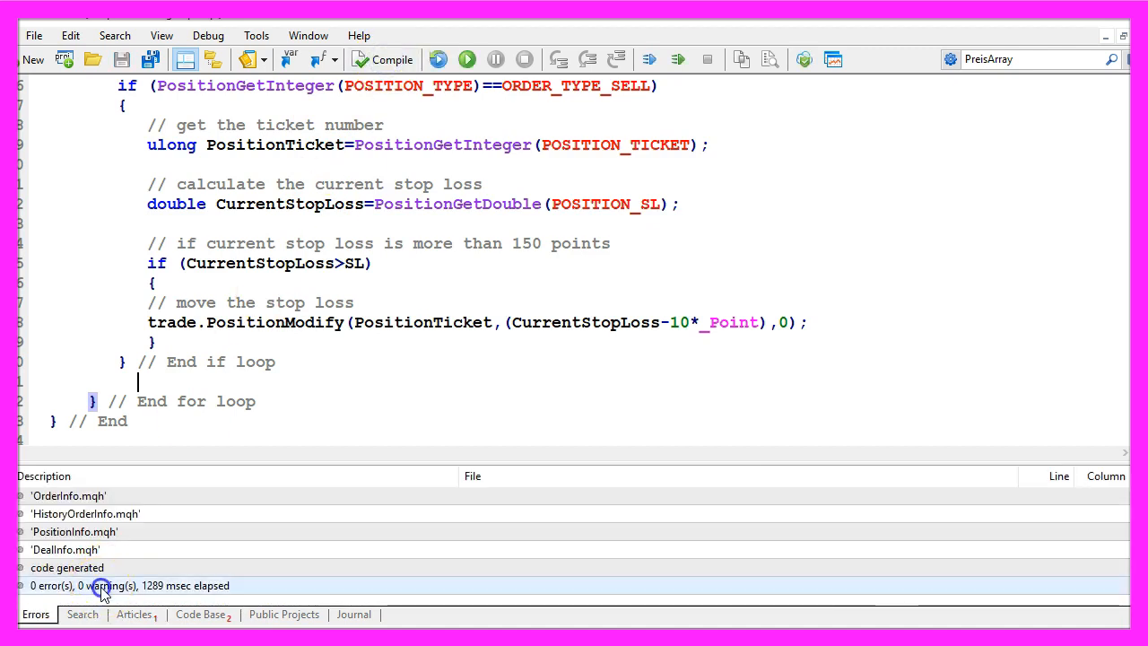
pyautogui.click(129, 584)
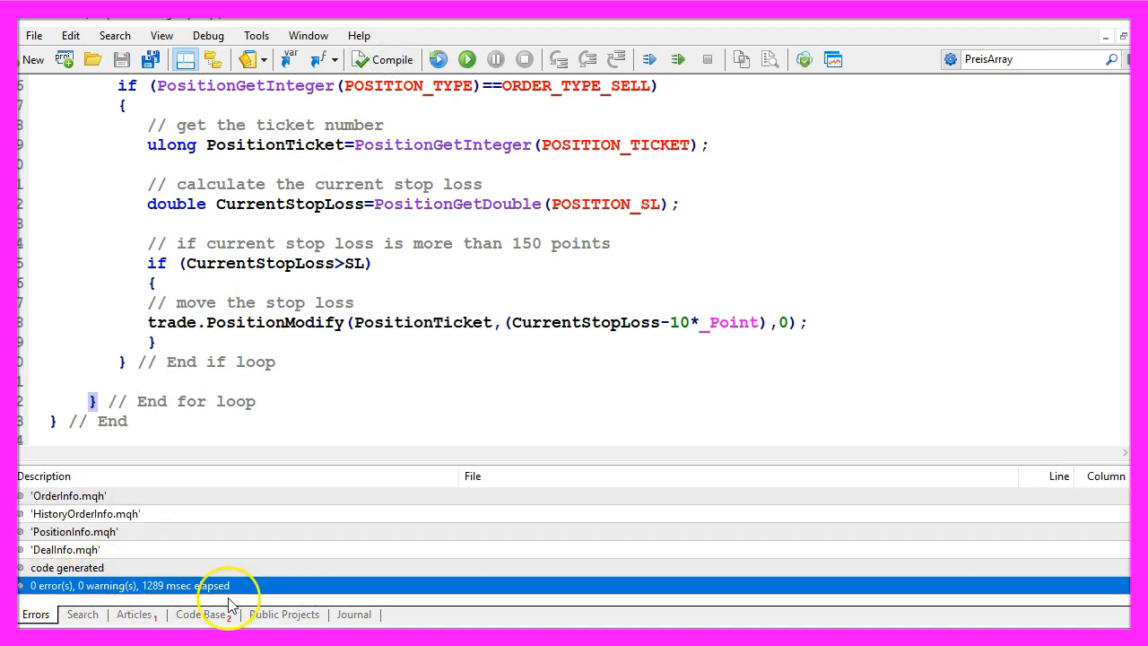
pyautogui.moveTo(473, 419)
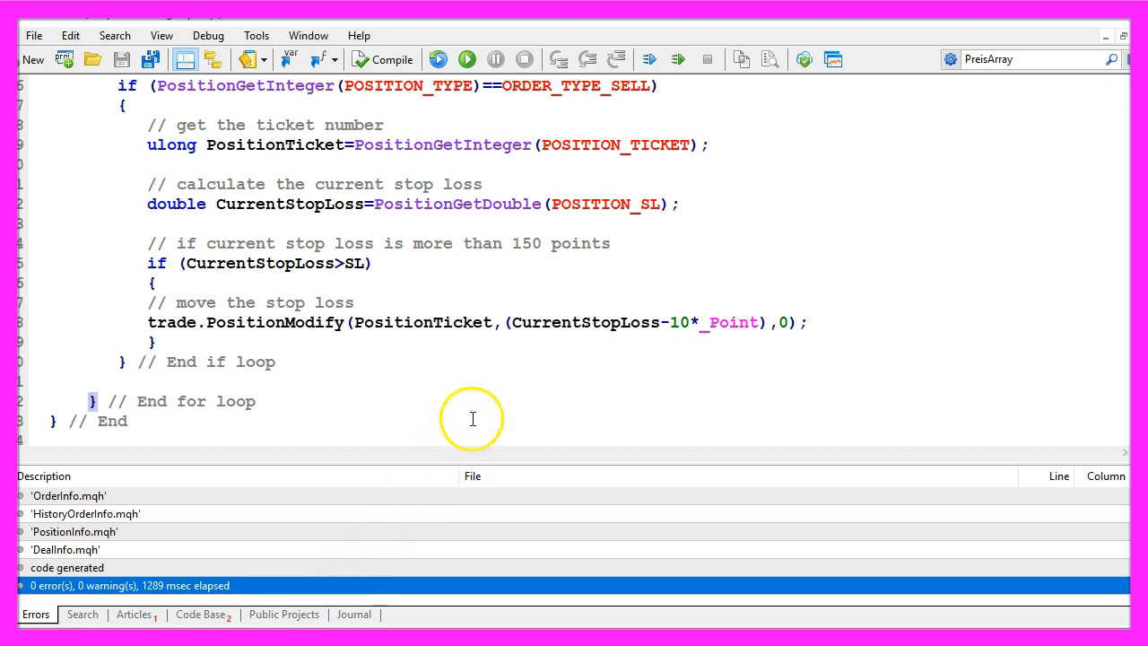
pyautogui.moveTo(832, 59)
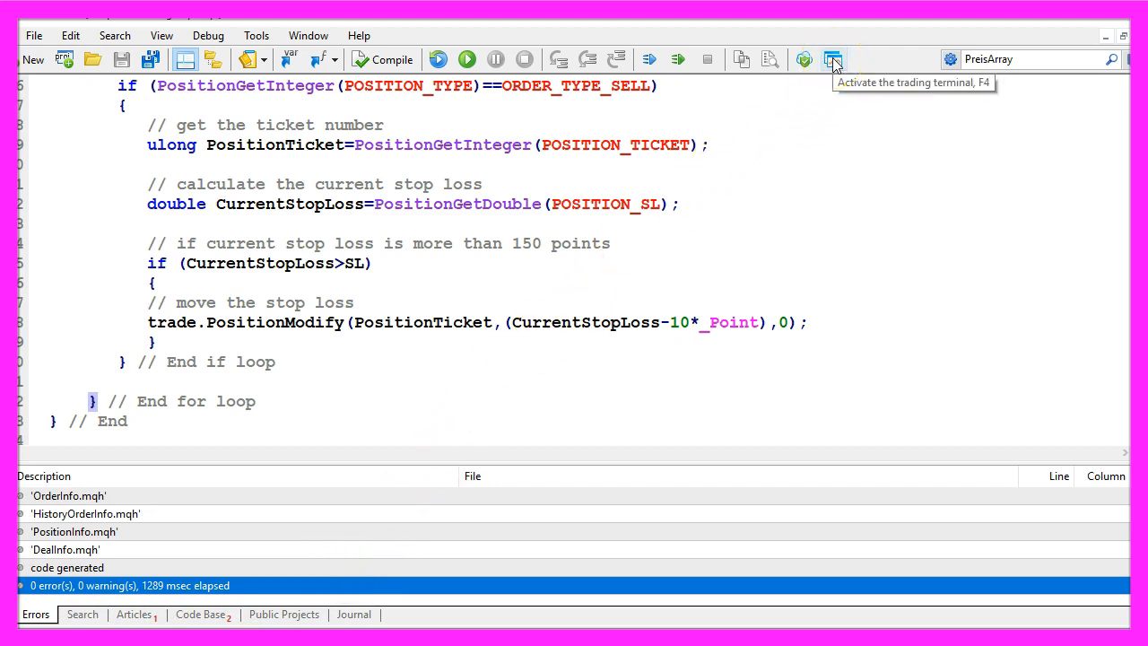
pyautogui.click(833, 59)
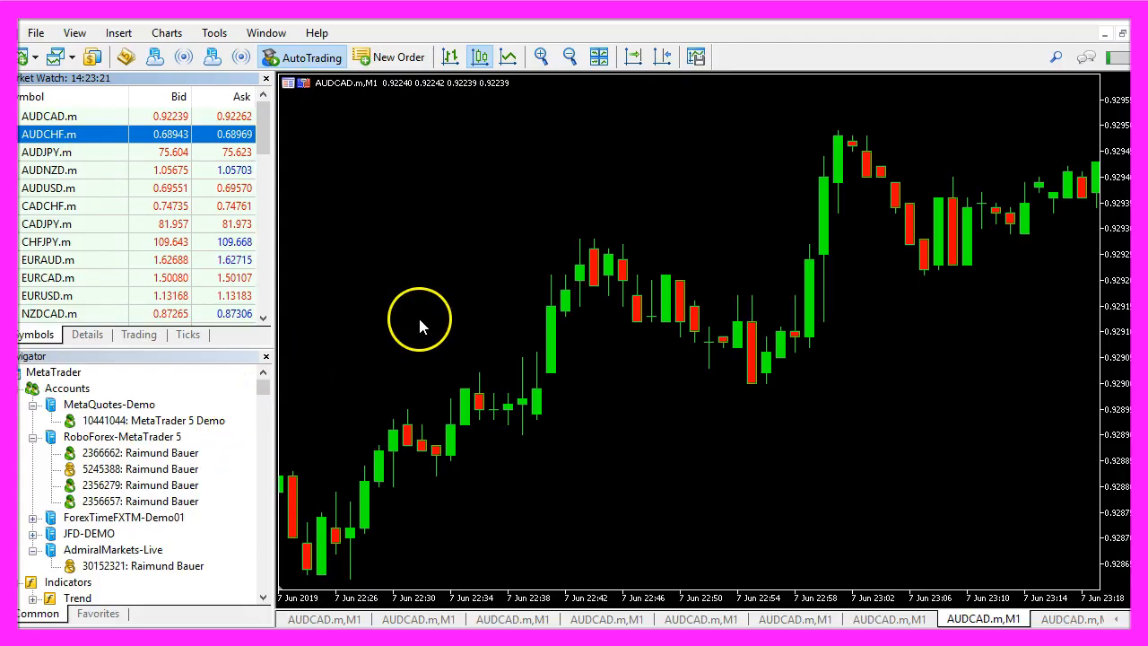
pyautogui.moveTo(445, 199)
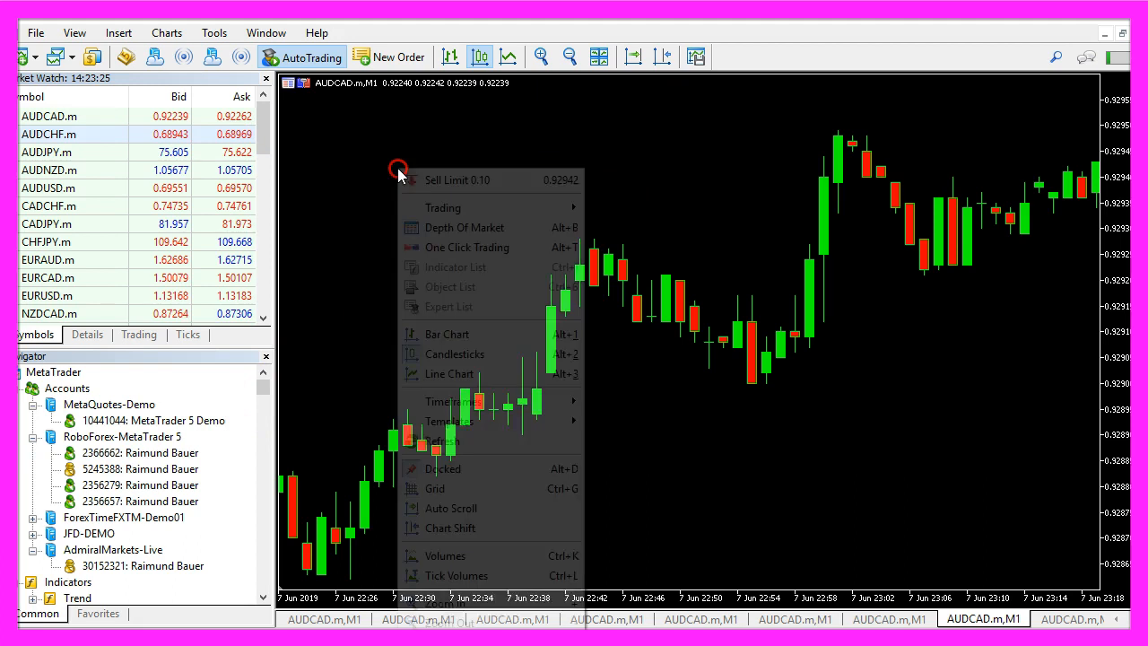
pyautogui.moveTo(448, 420)
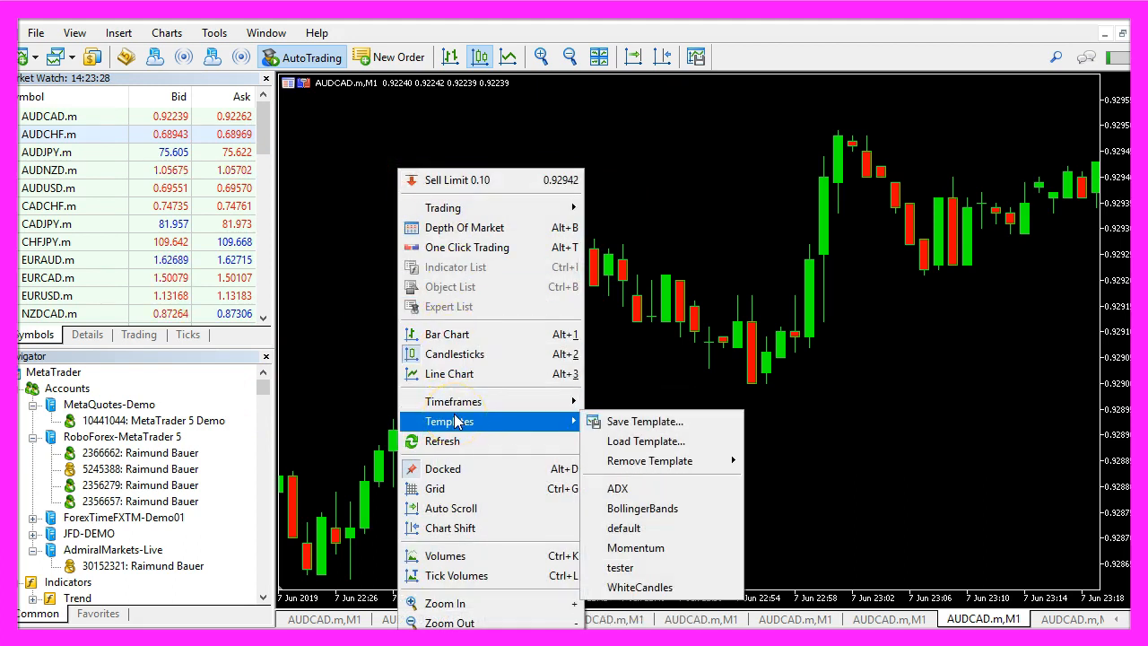
# Step: Save the AUDCAD chart setup over the existing tester.tpl template, confirming the overwrite
pyautogui.click(644, 420)
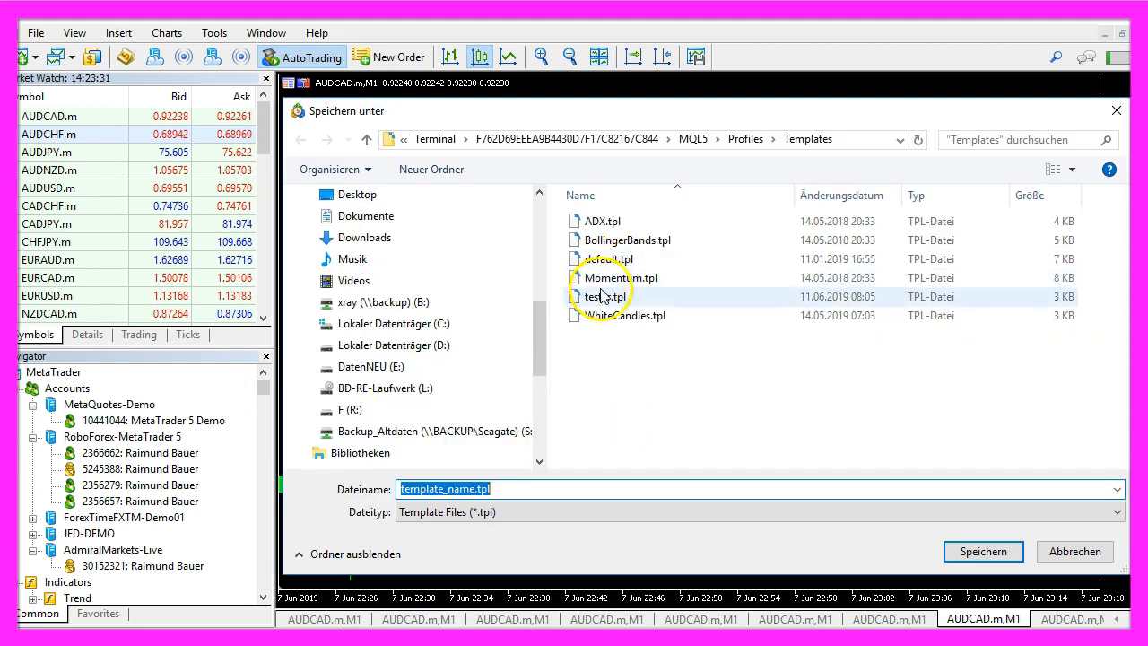
pyautogui.click(605, 296)
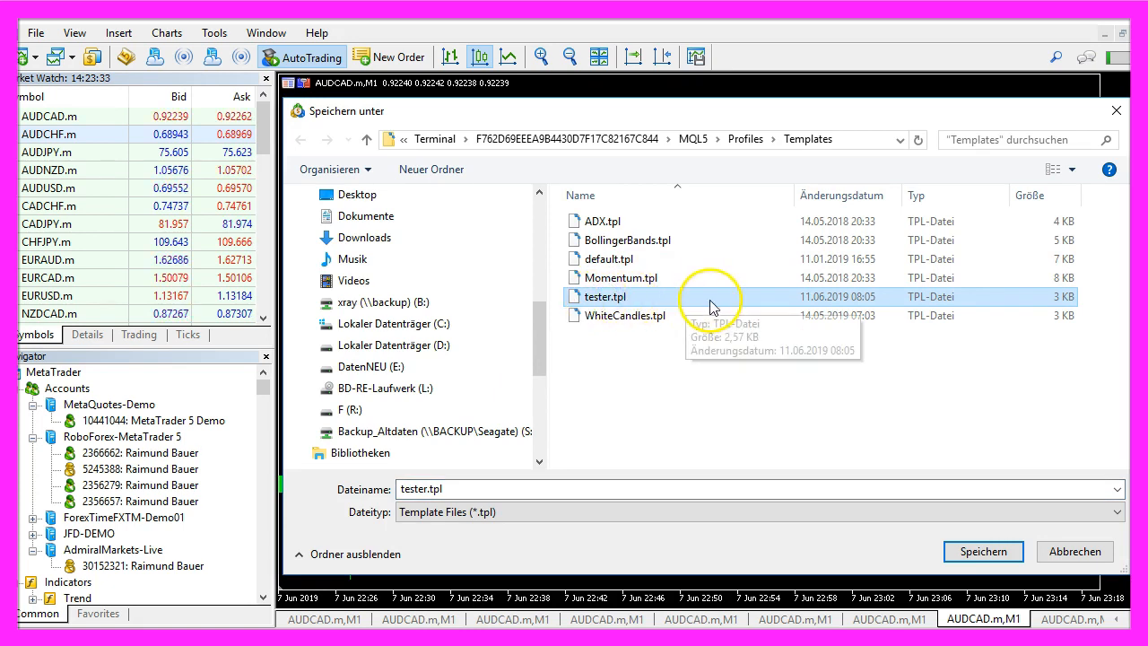
pyautogui.click(983, 550)
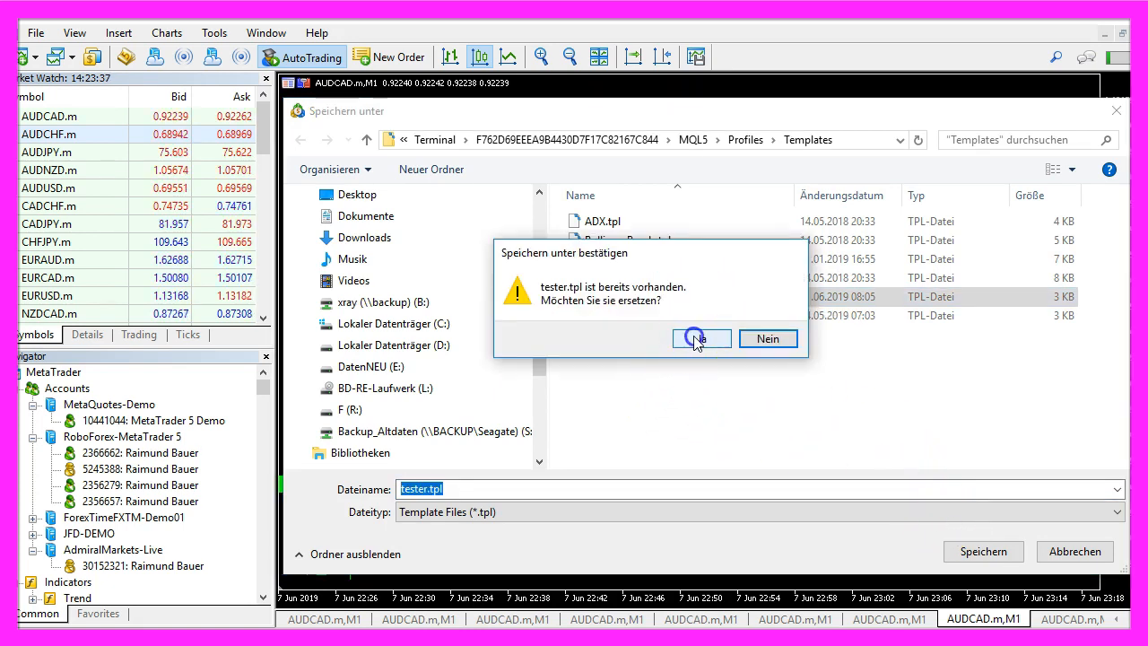
pyautogui.click(701, 337)
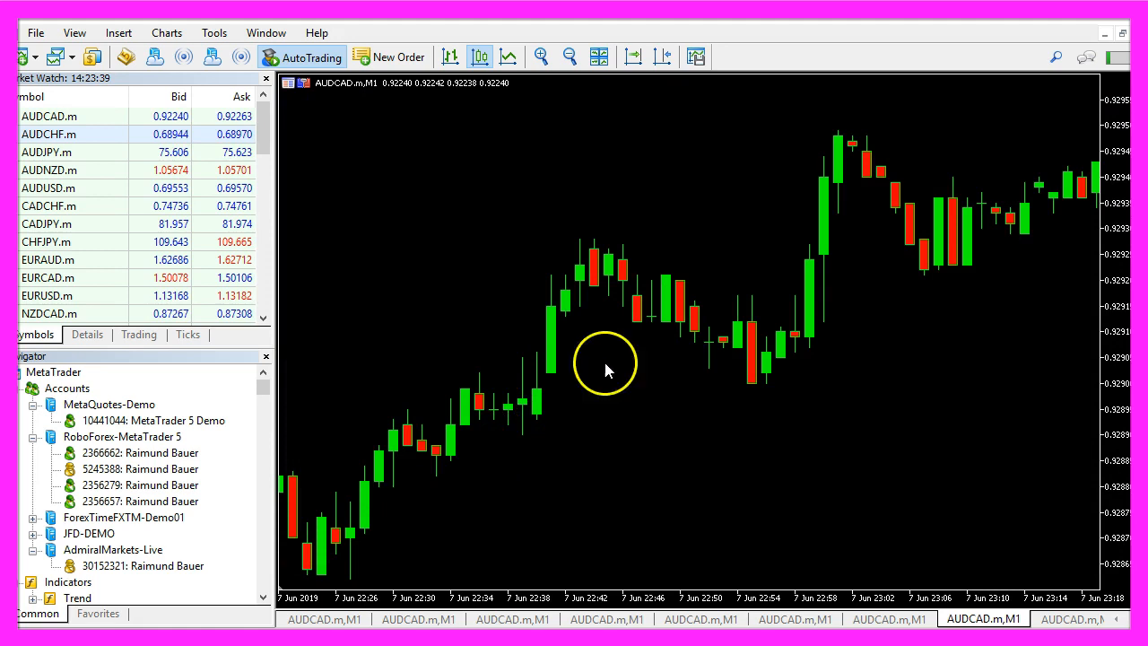
pyautogui.moveTo(717, 371)
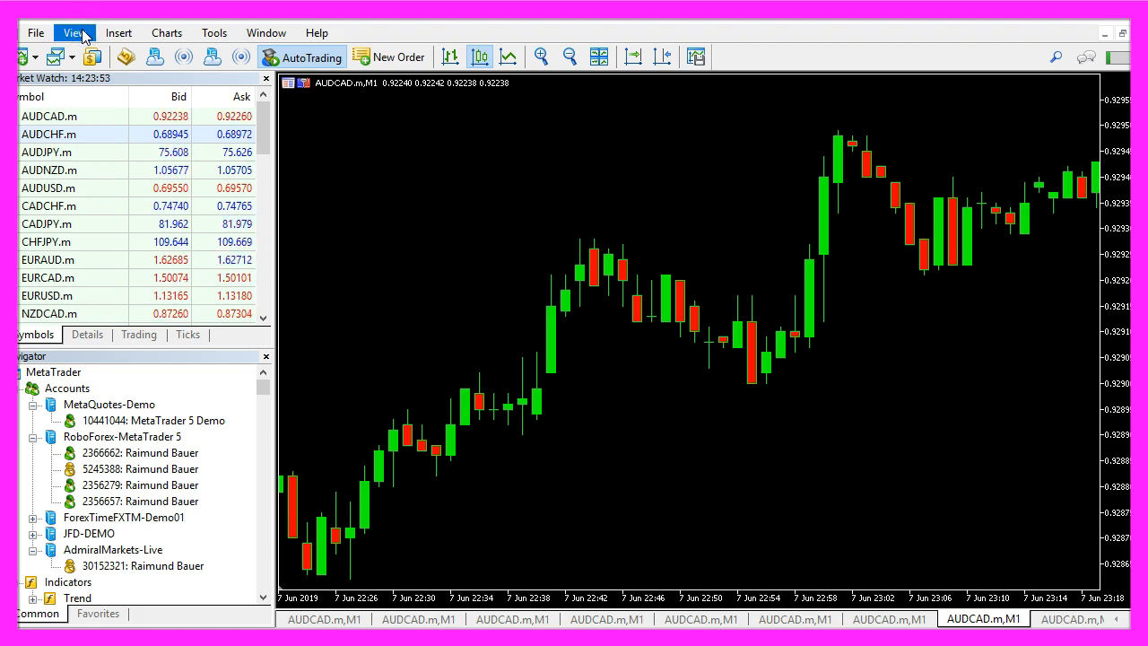
# Step: Start a visual Strategy Tester run of Basics\SimpleSellTrailingStop.ex5 on EURUSD, opening a 0.10-lot sell
pyautogui.click(75, 32)
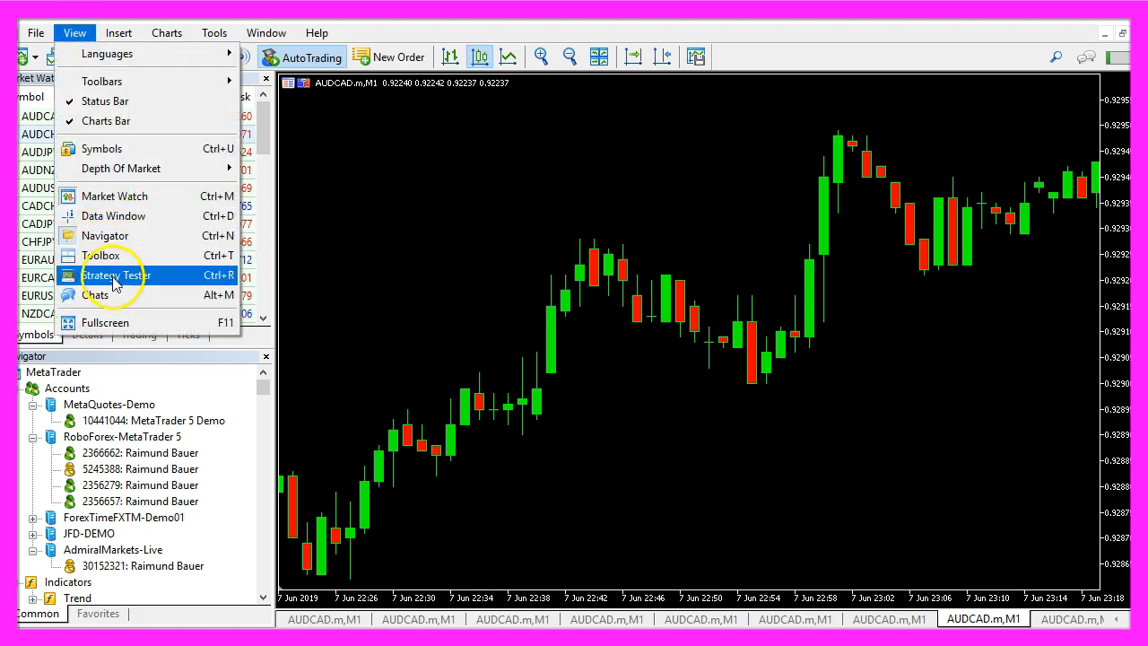
pyautogui.moveTo(122, 280)
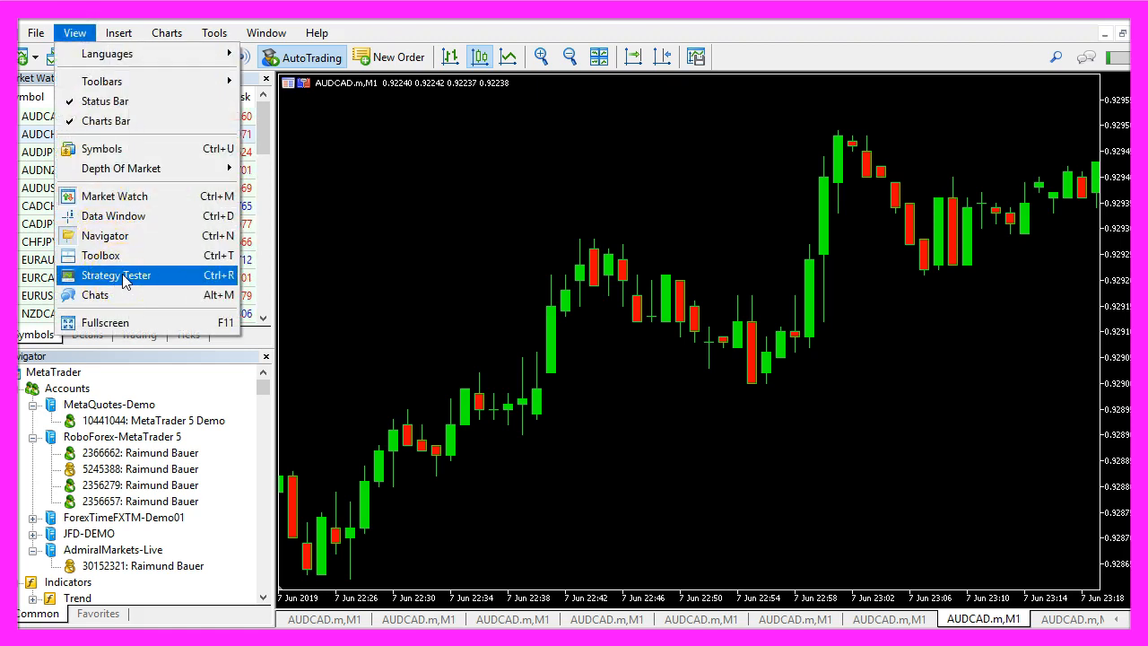
pyautogui.click(114, 276)
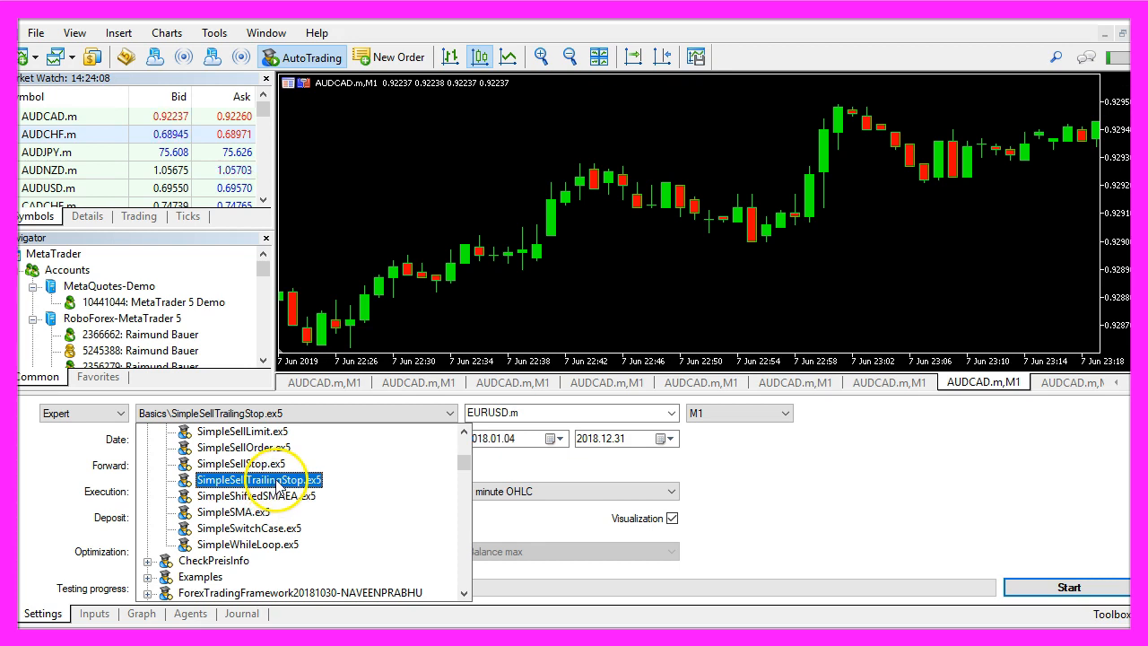
pyautogui.click(255, 481)
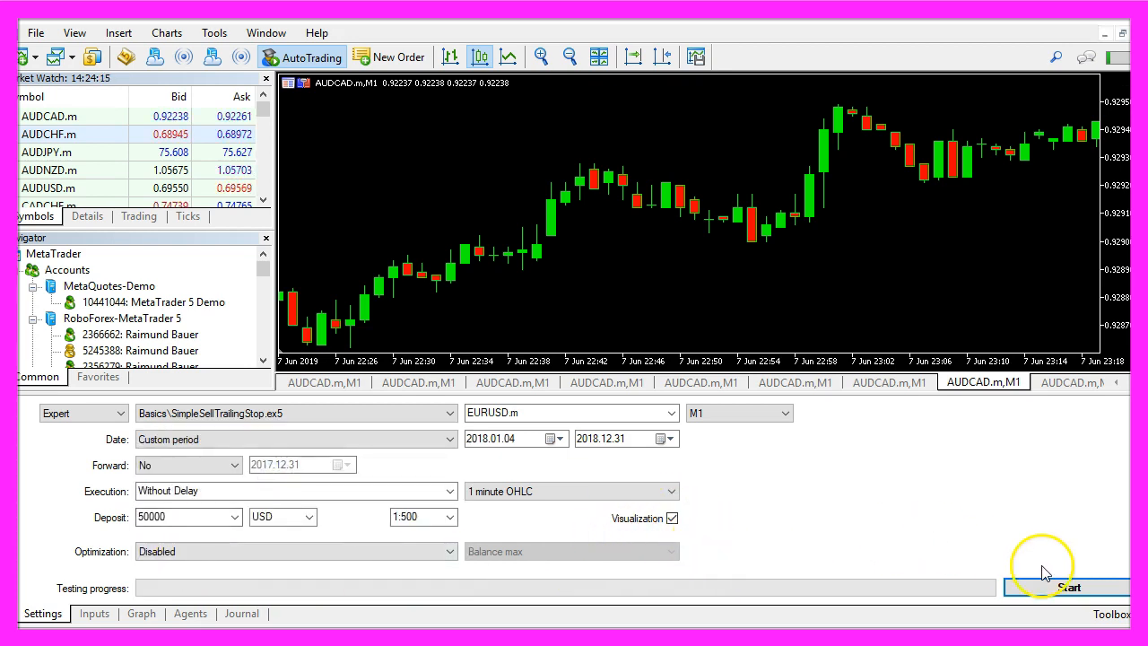
pyautogui.click(1069, 586)
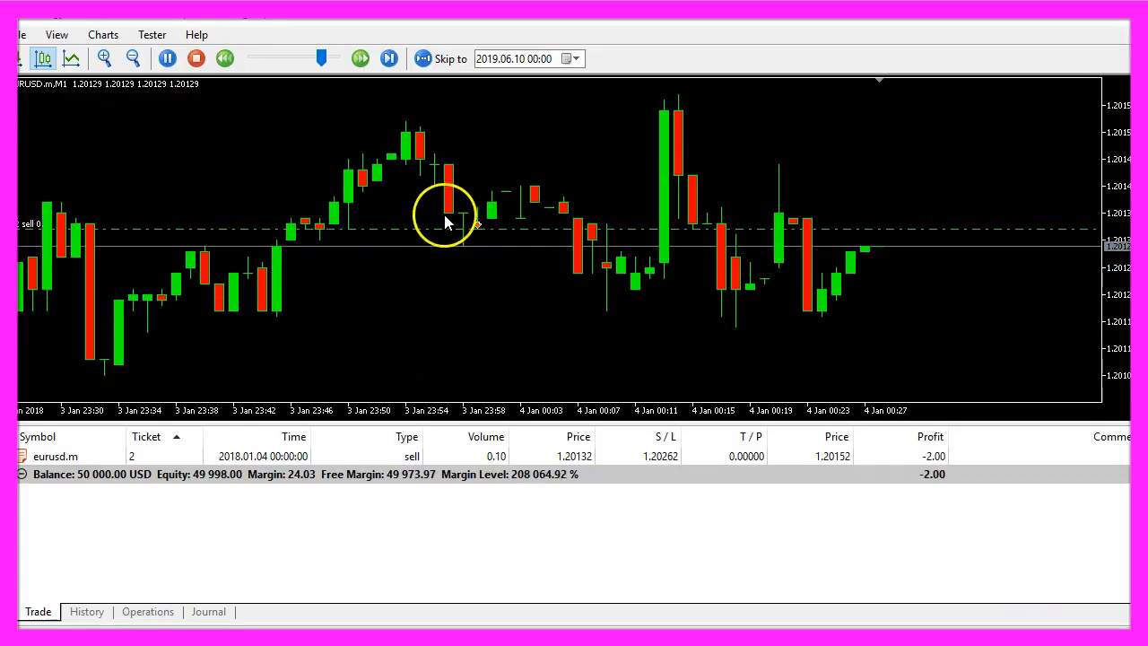